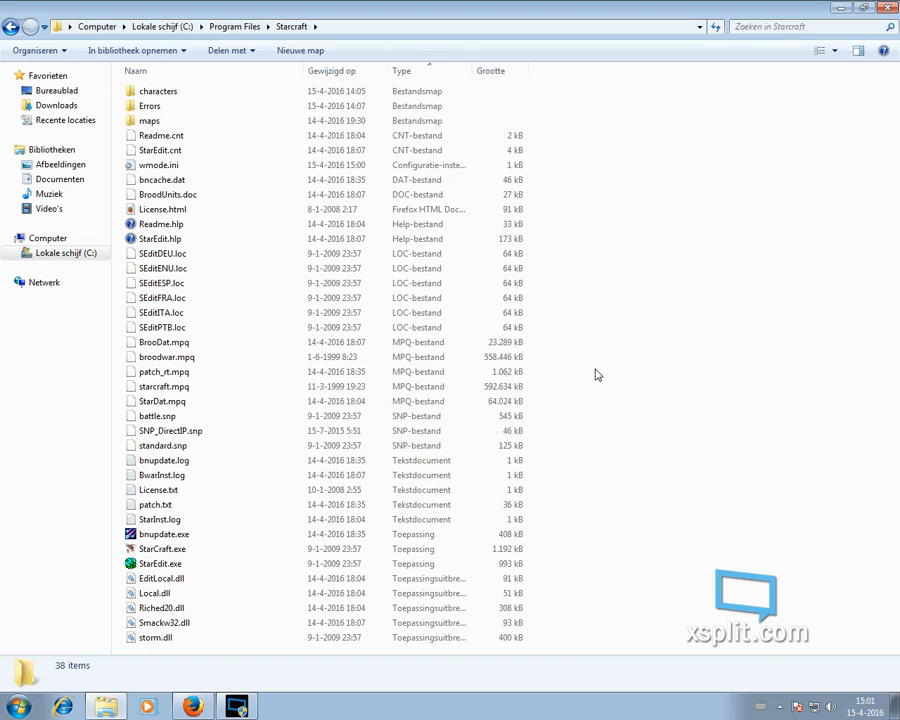
pyautogui.moveTo(606, 370)
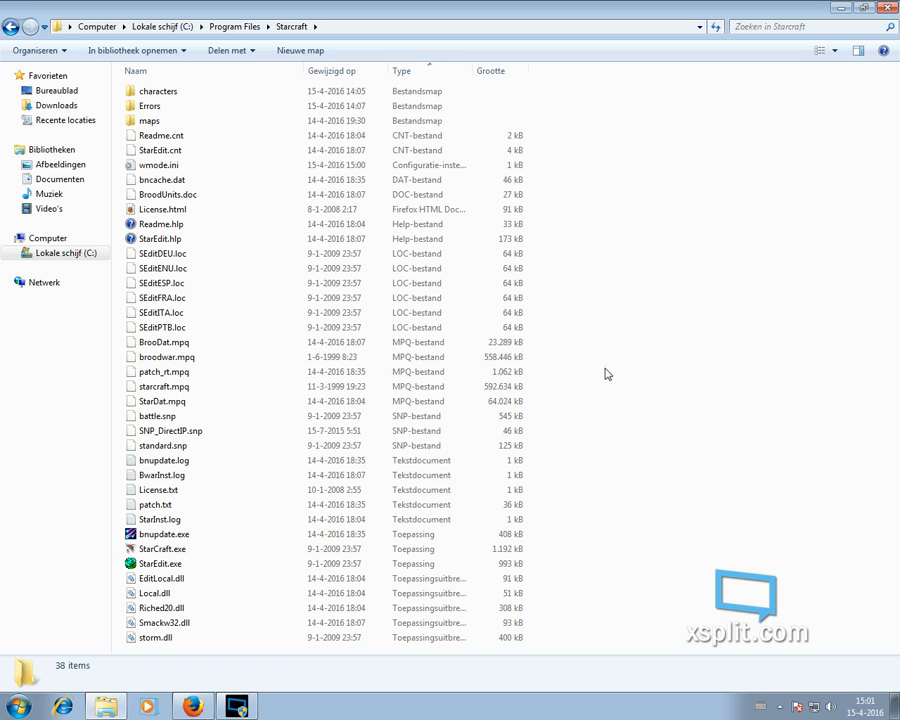
pyautogui.moveTo(616, 366)
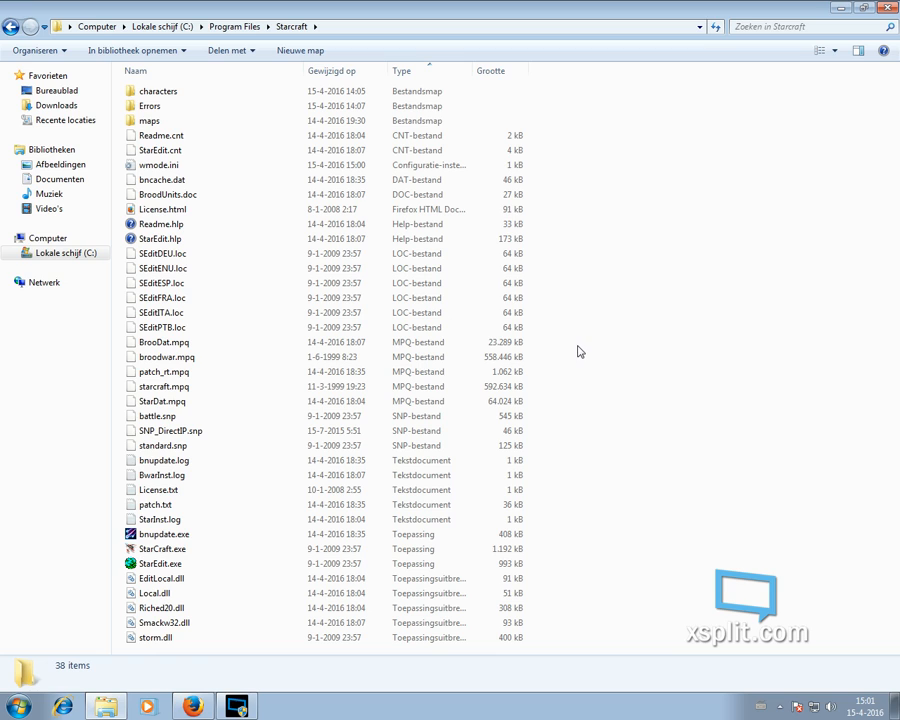
# Switch from the StarCraft folder to the browser showing the BWAPI releases page
pyautogui.click(168, 356)
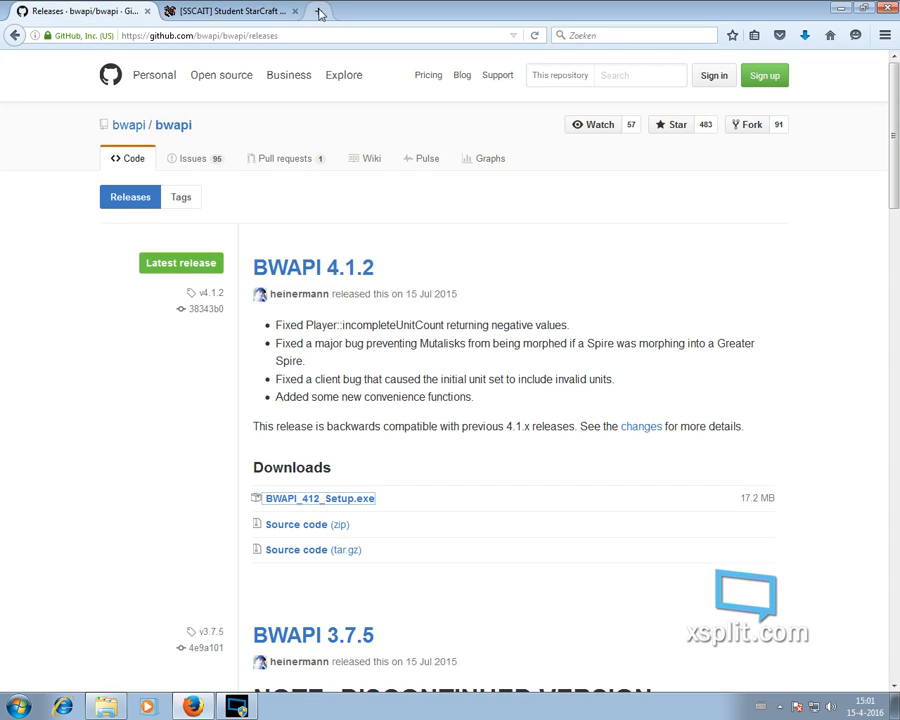
# Search for bwapi in a new tab and reach the BWAPI GitHub releases page
pyautogui.click(318, 12)
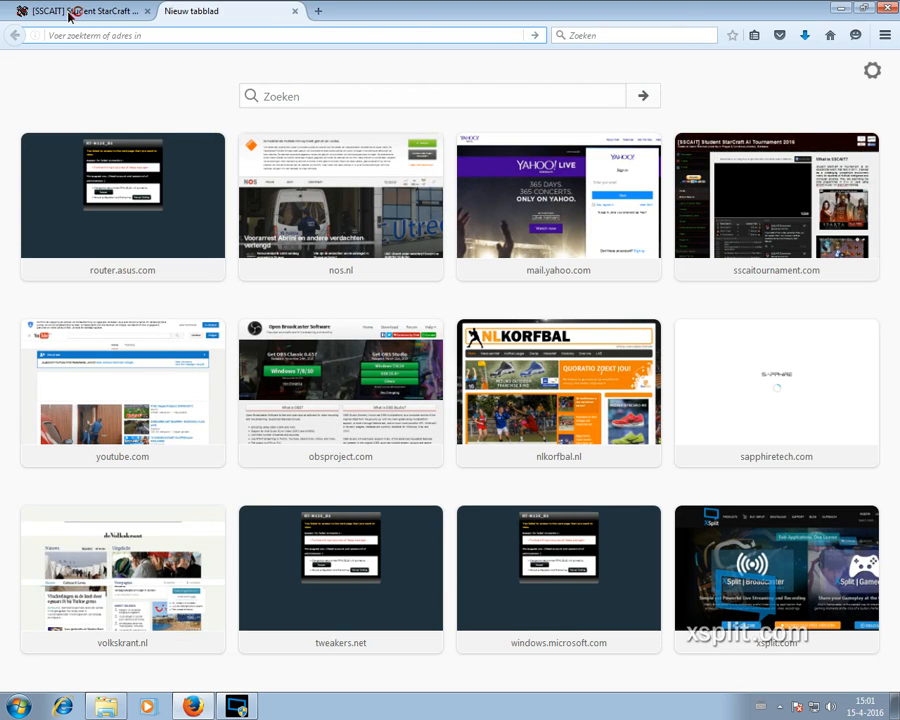
pyautogui.write('bwapi')
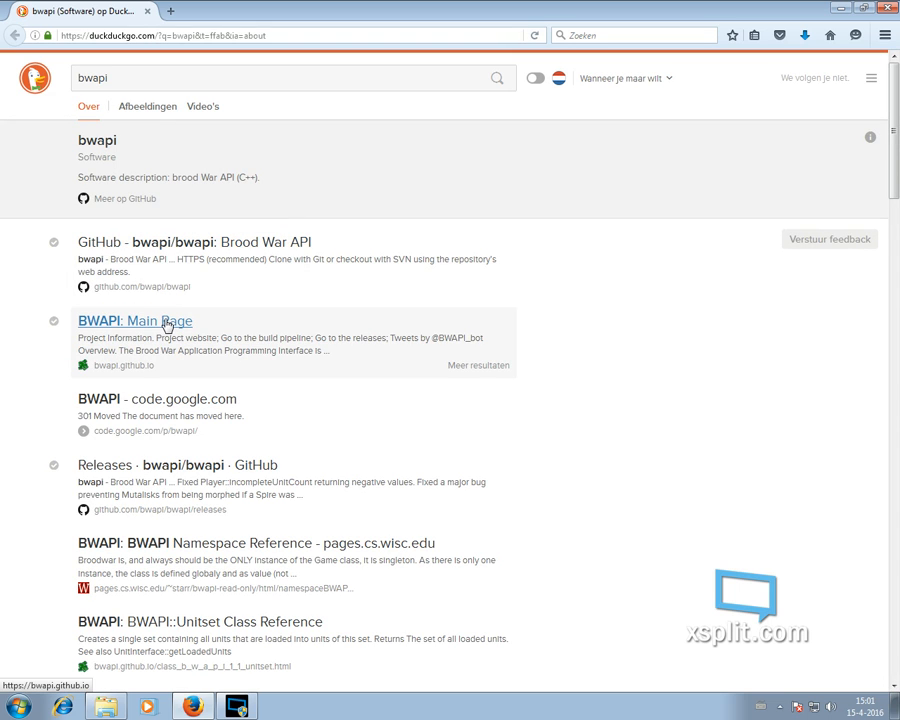
pyautogui.moveTo(148, 332)
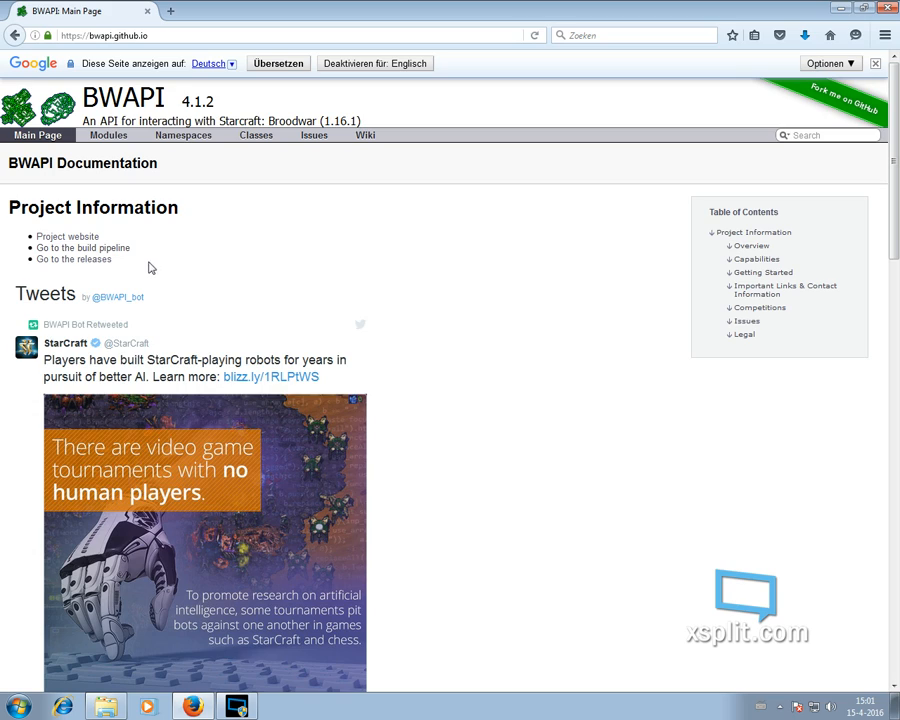
pyautogui.scroll(-3)
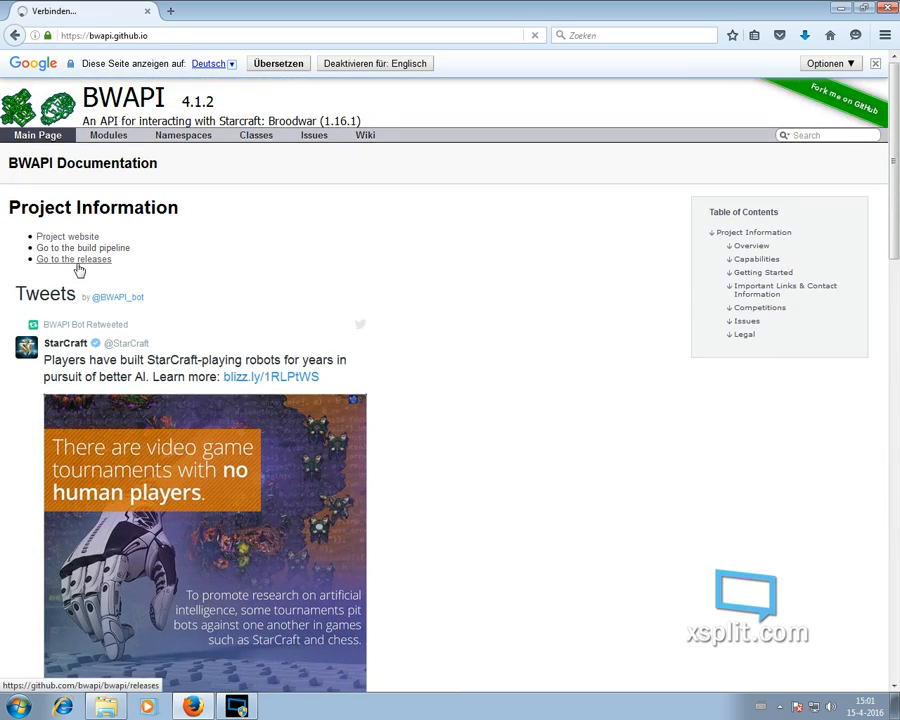
pyautogui.click(72, 260)
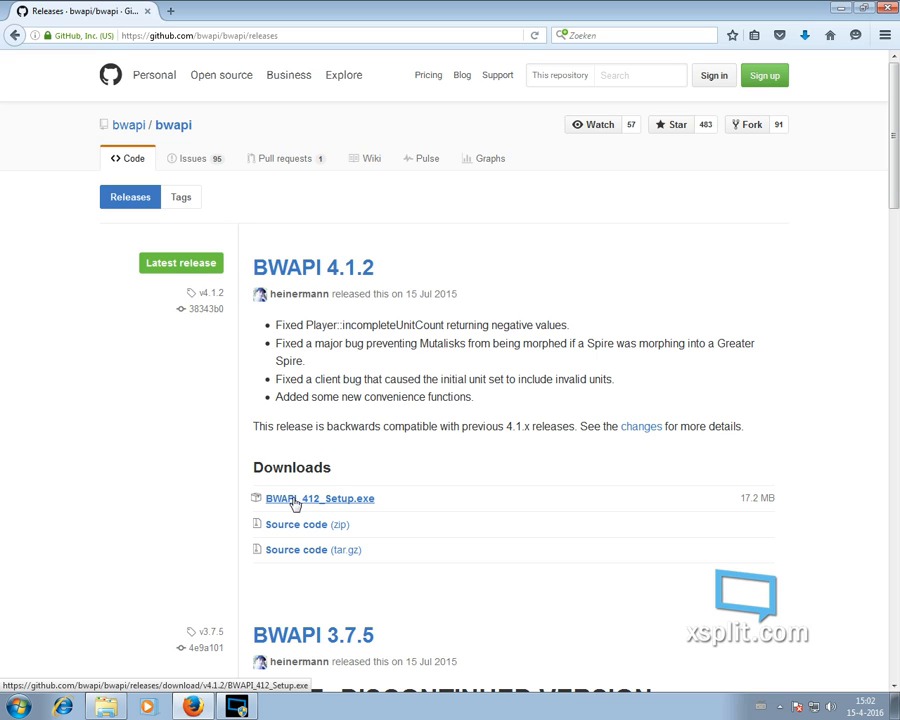
# Download BWAPI_412_Setup.exe and save it to disk
pyautogui.click(320, 498)
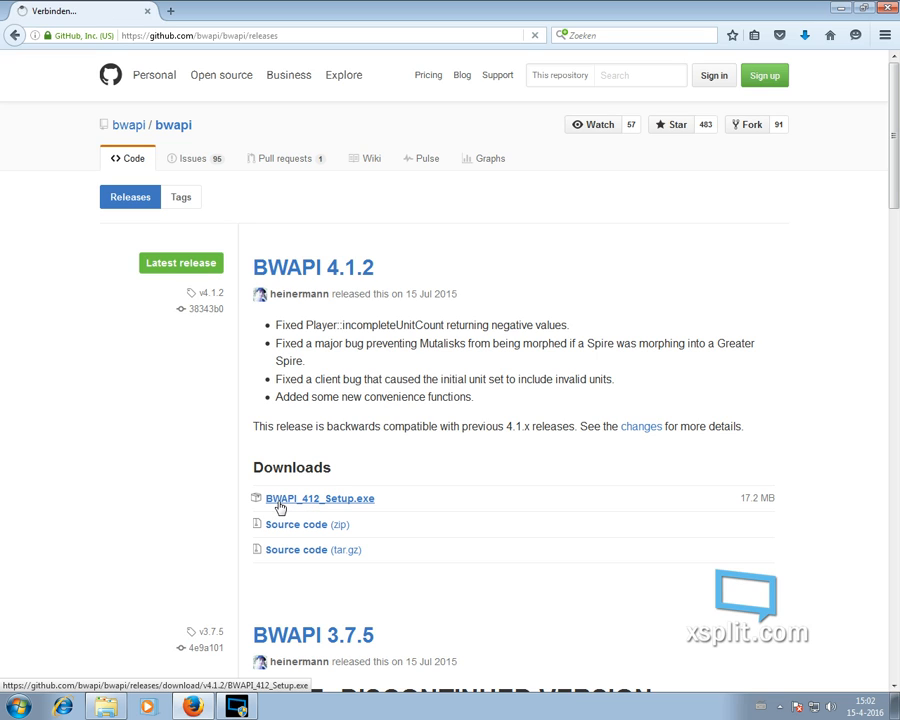
pyautogui.click(320, 498)
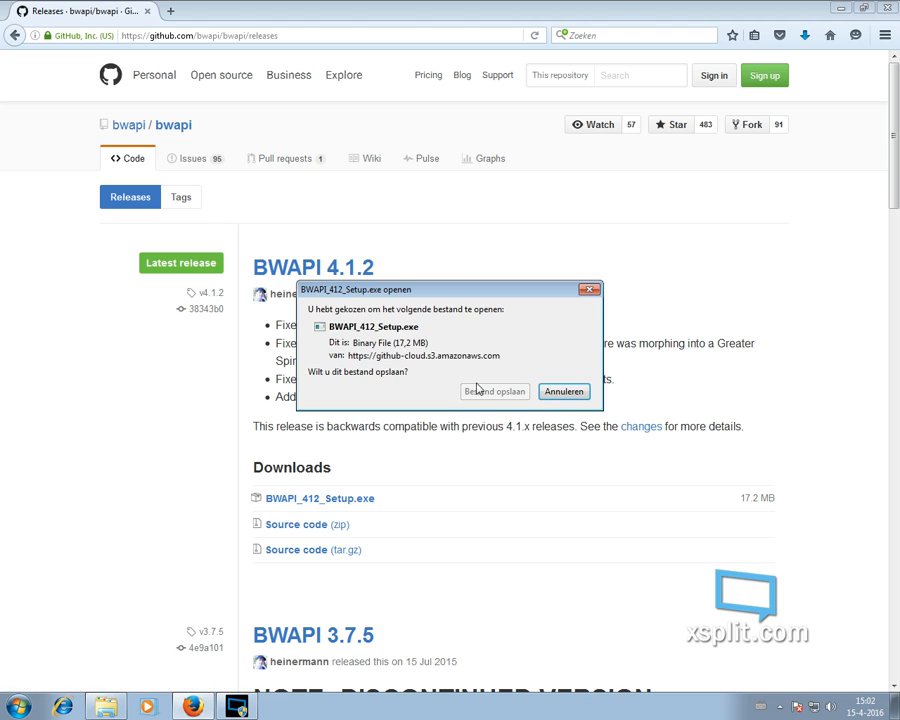
pyautogui.click(564, 390)
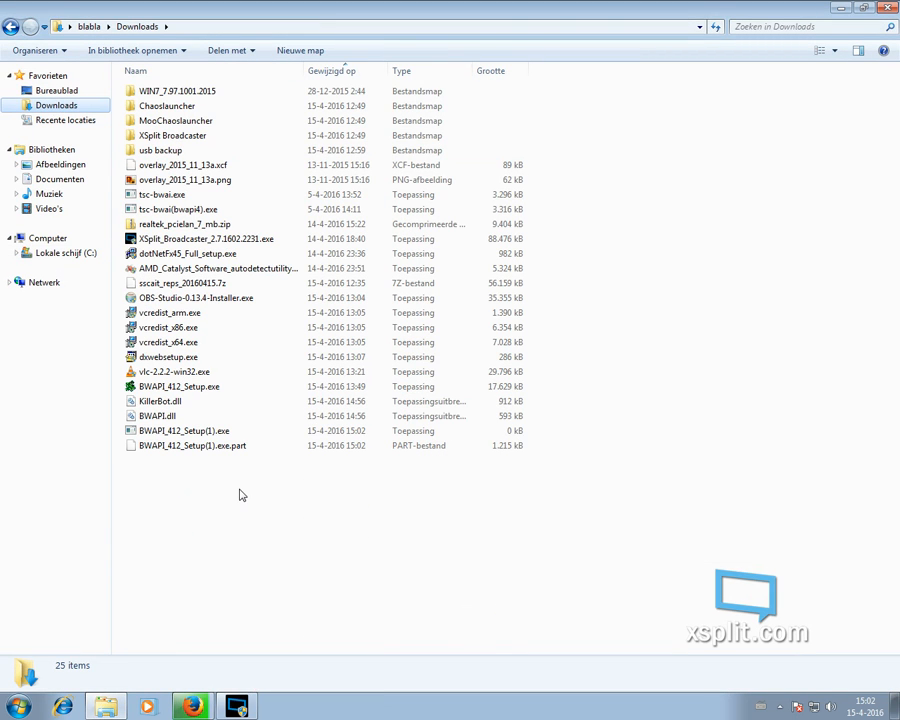
pyautogui.moveTo(336, 516)
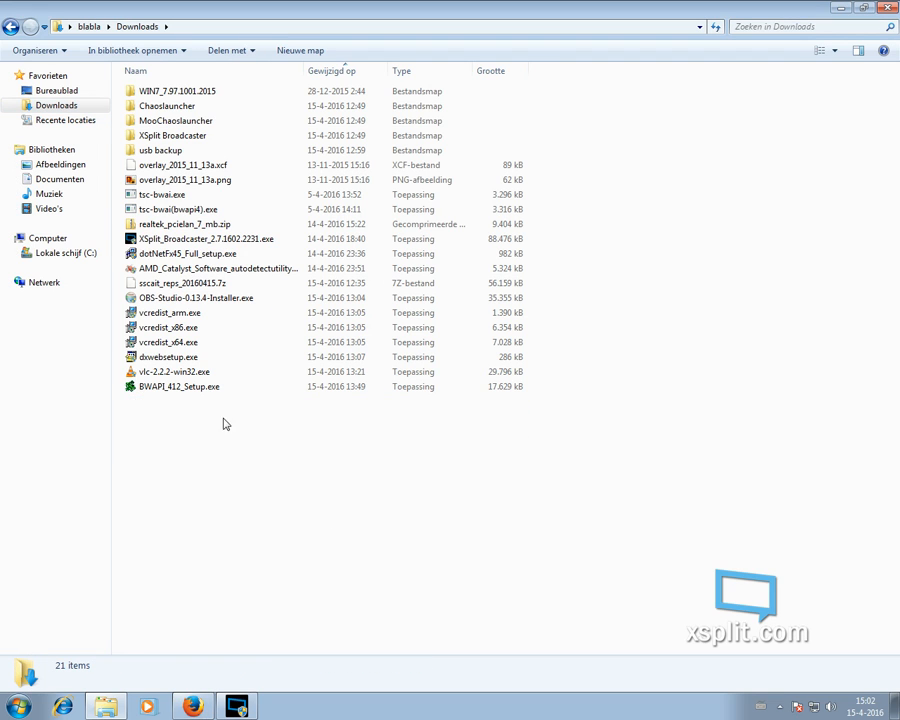
# Launch BWAPI_412_Setup.exe from the Downloads folder
pyautogui.click(180, 386)
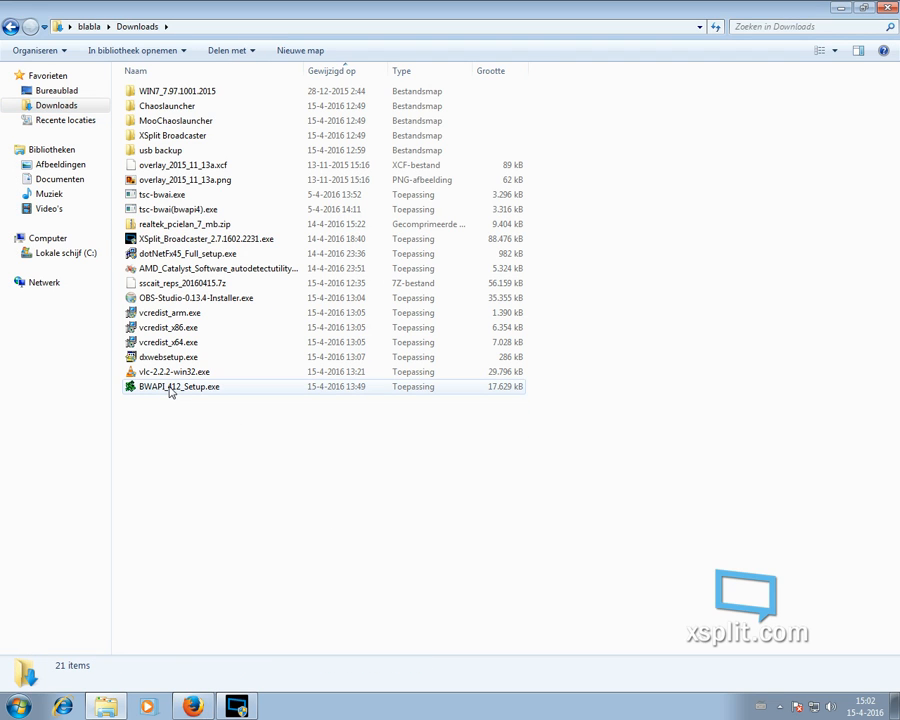
pyautogui.doubleClick(178, 386)
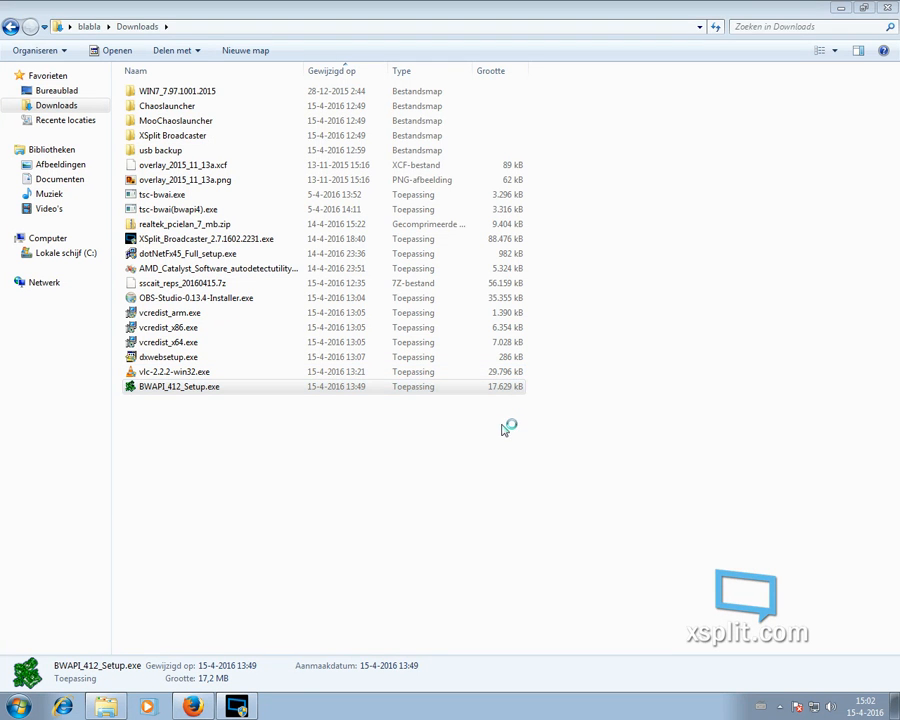
# Install BWAPI into C:\Program Files\BWAPI and finish without viewing README.txt
pyautogui.doubleClick(178, 386)
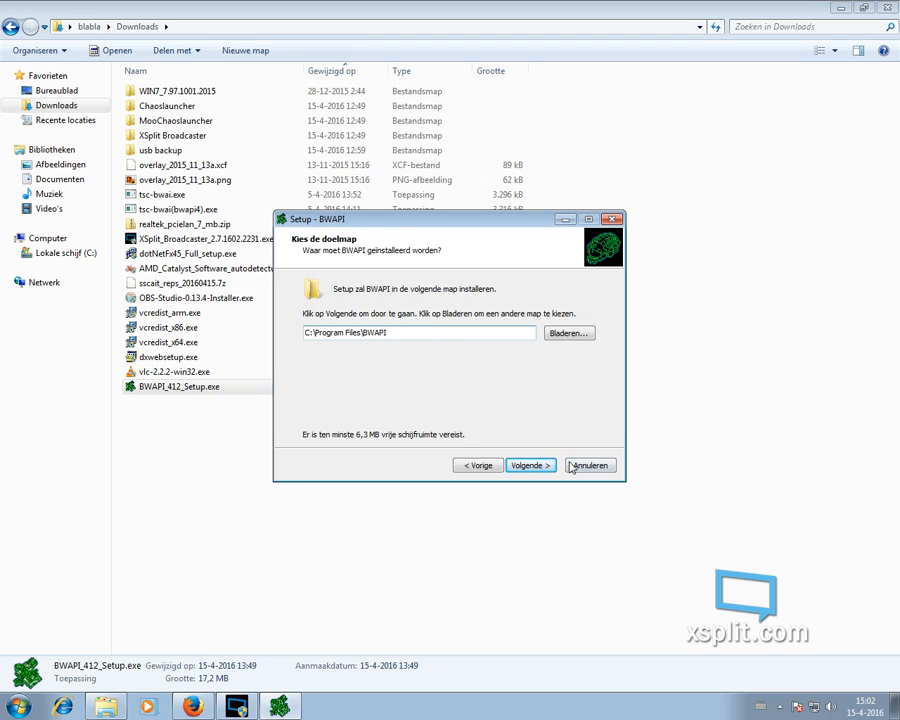
pyautogui.click(532, 464)
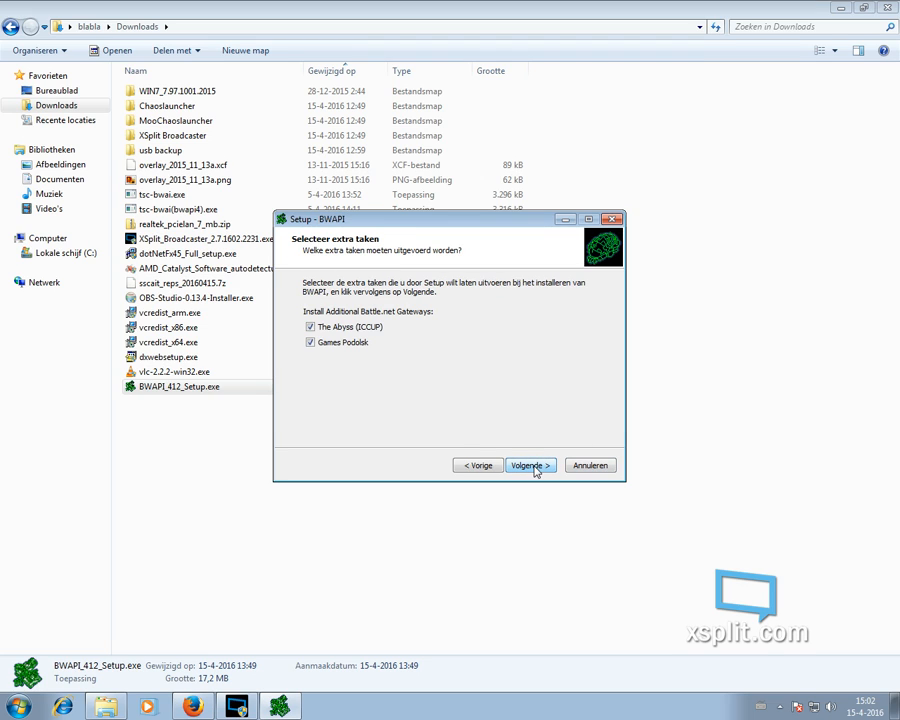
pyautogui.click(530, 464)
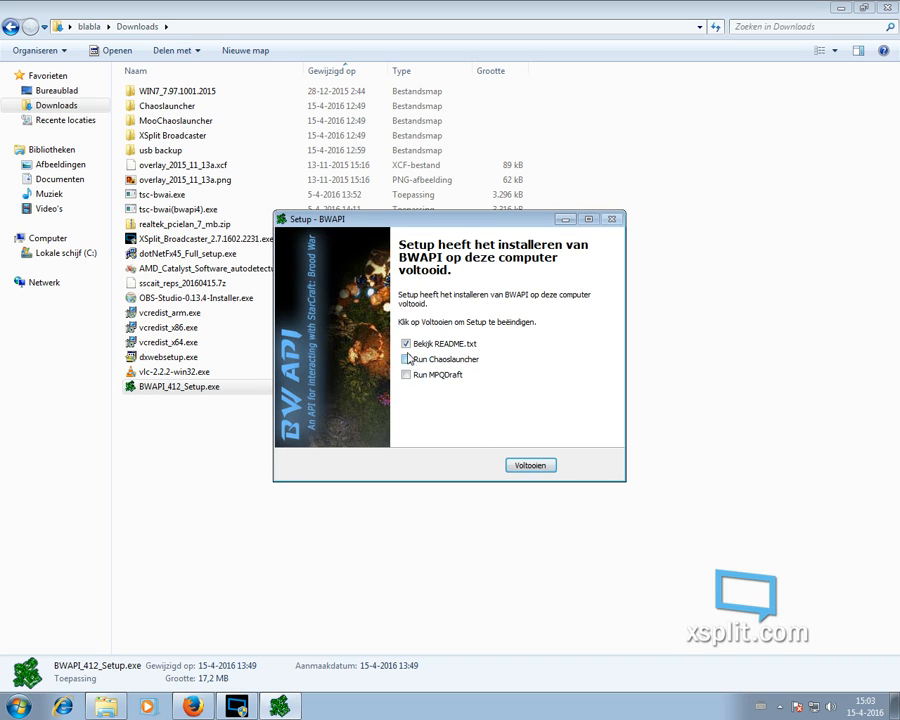
pyautogui.click(406, 360)
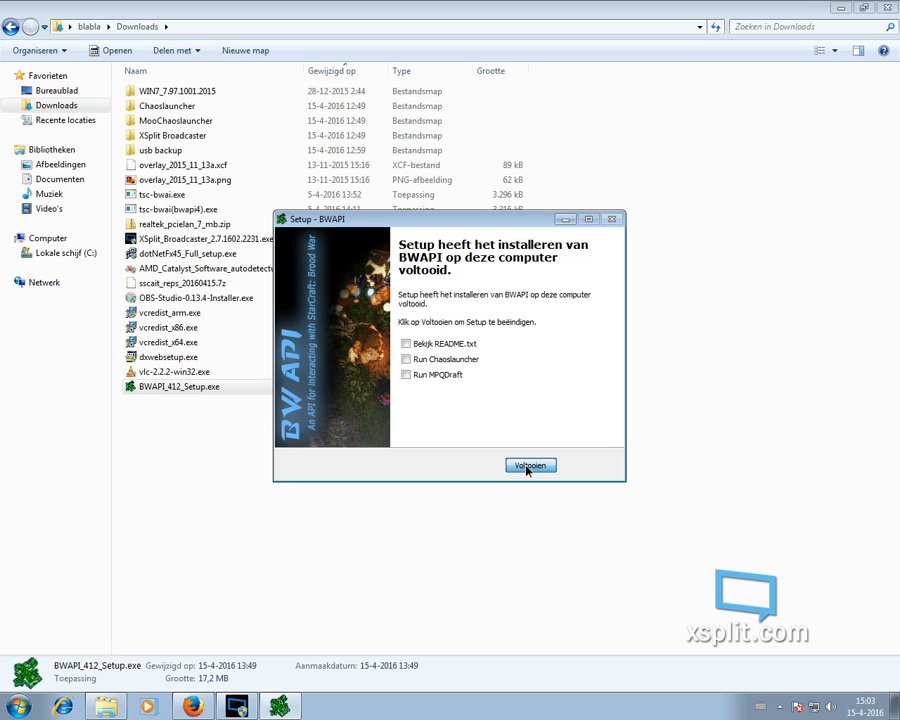
pyautogui.click(530, 464)
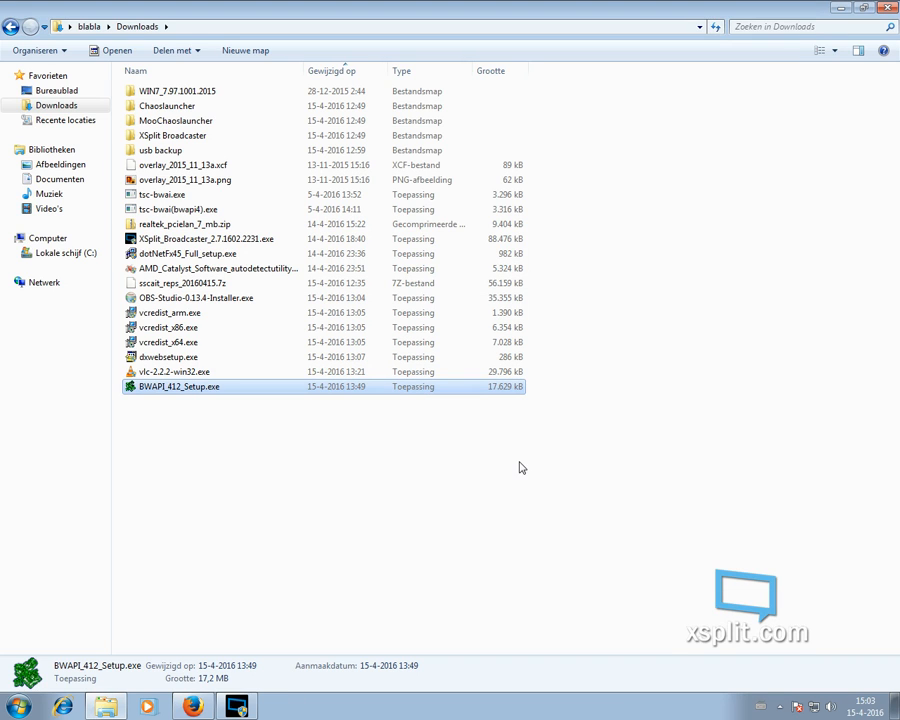
pyautogui.moveTo(44, 208)
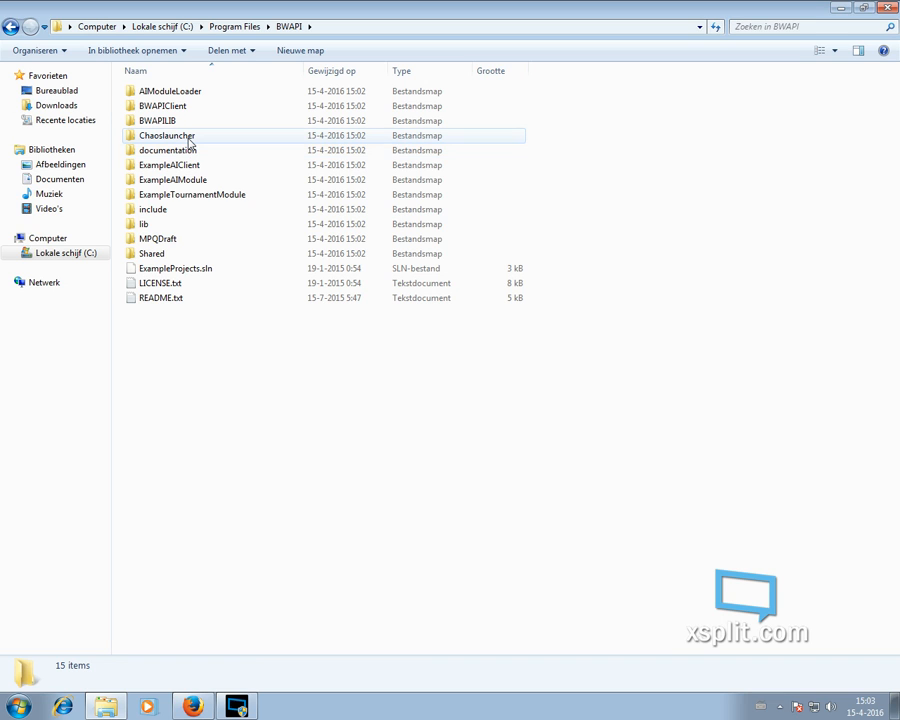
pyautogui.moveTo(168, 136)
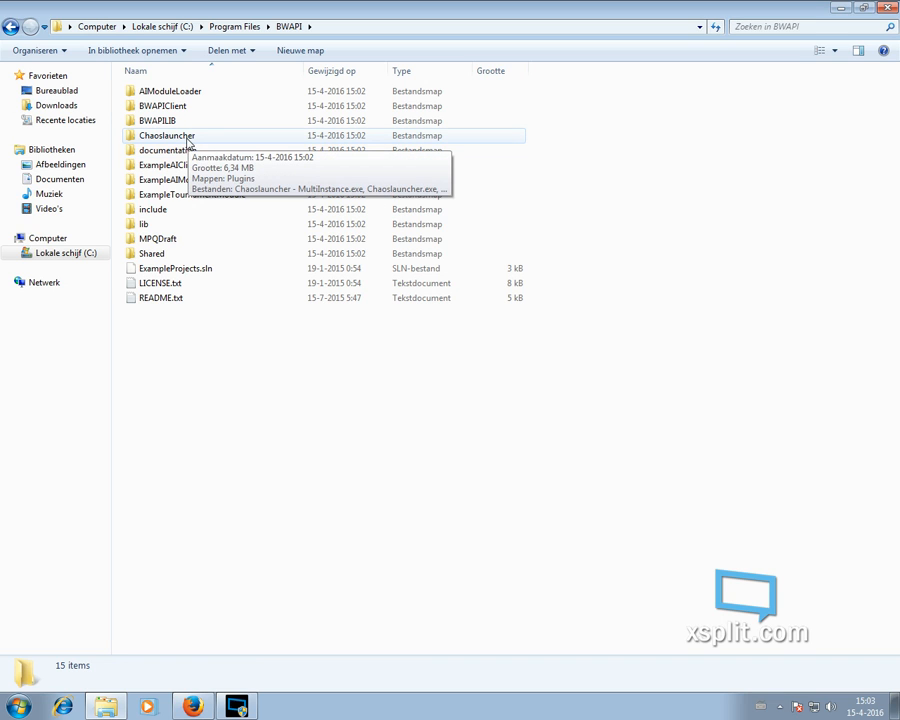
# Open BWAPI's Chaoslauncher folder and bring up actions for Chaoslauncher - MultiInstance.exe
pyautogui.doubleClick(168, 136)
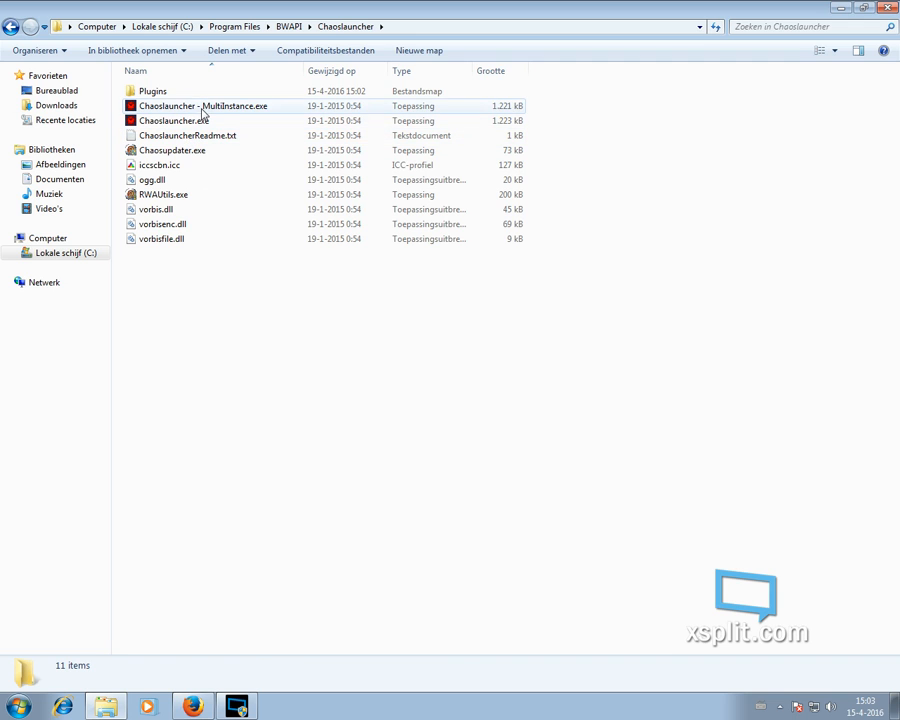
pyautogui.rightClick(204, 106)
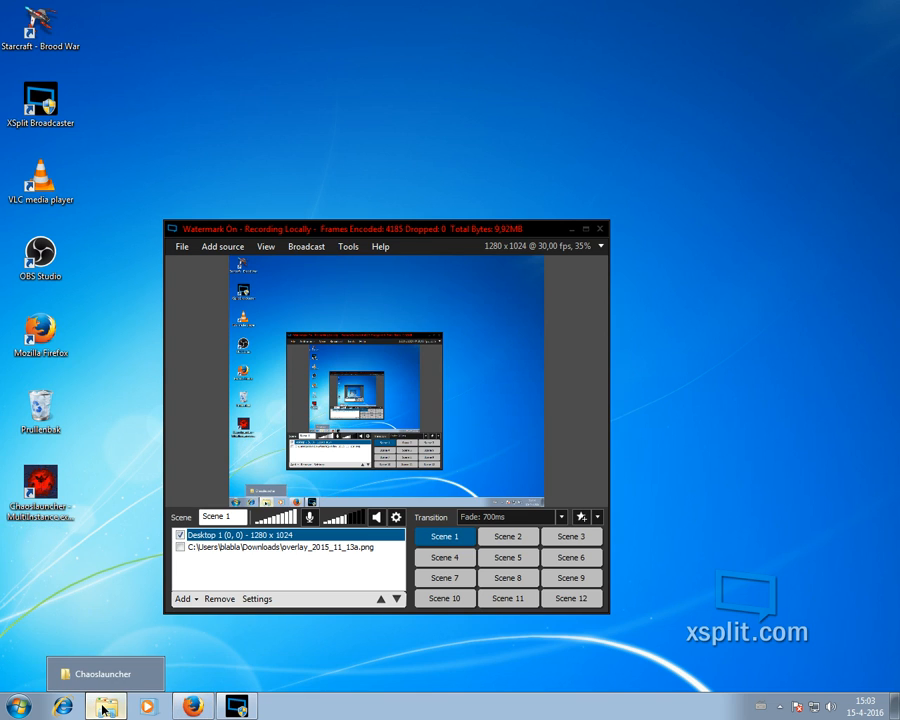
# Navigate Program Files > Starcraft > bwapi-data and open bwapi.ini in Notepad
pyautogui.click(104, 706)
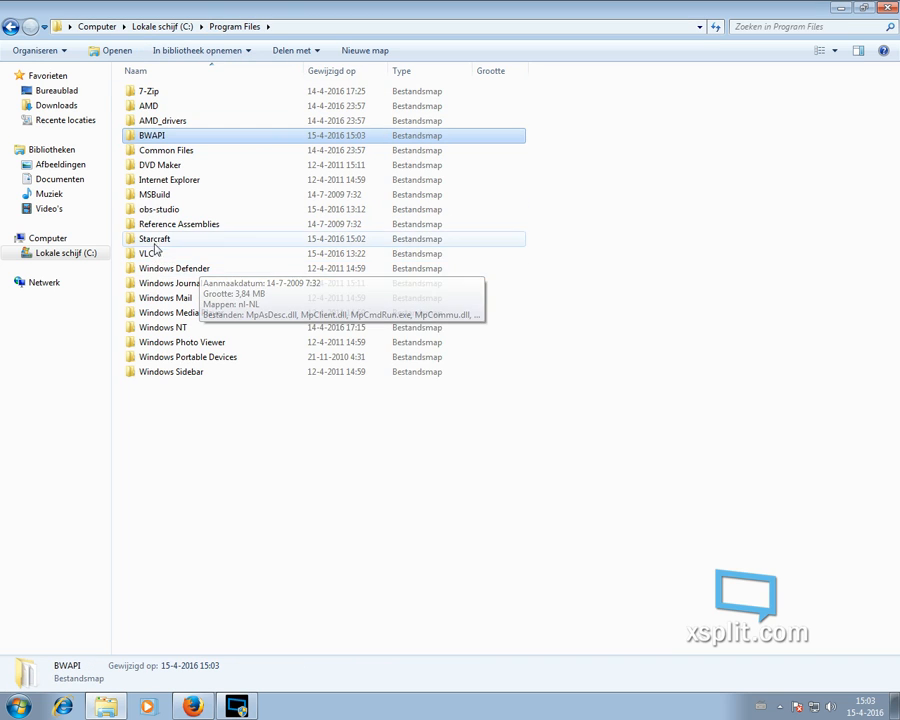
pyautogui.doubleClick(154, 238)
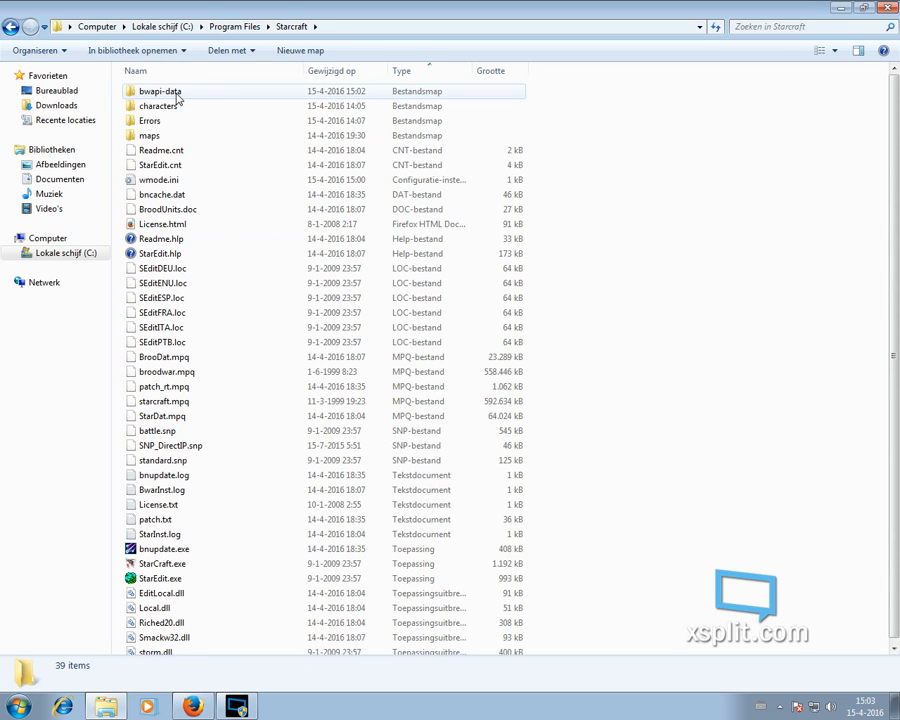
pyautogui.moveTo(160, 92)
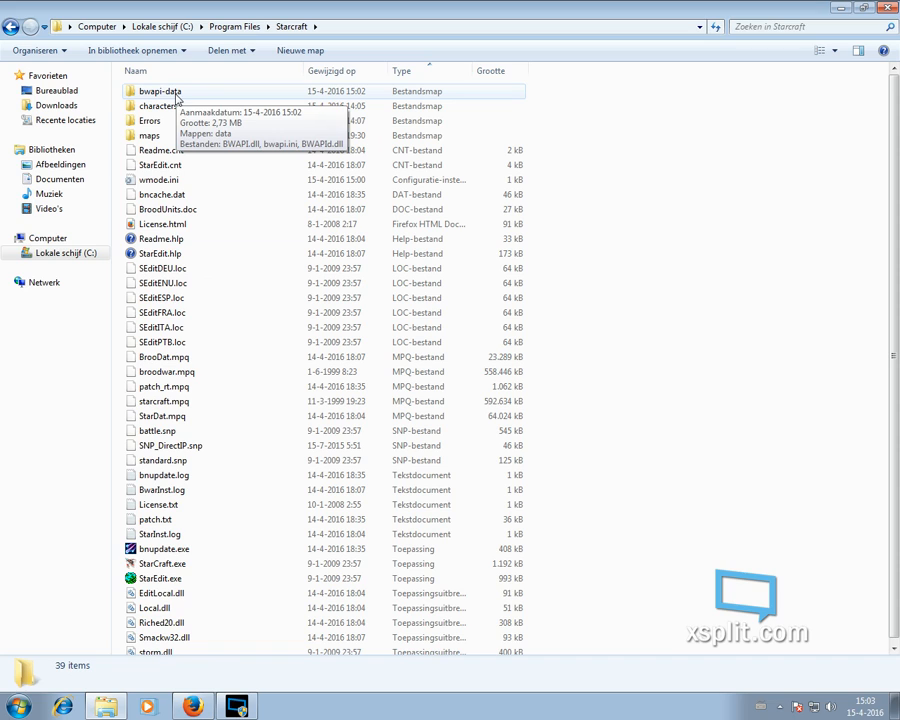
pyautogui.doubleClick(158, 92)
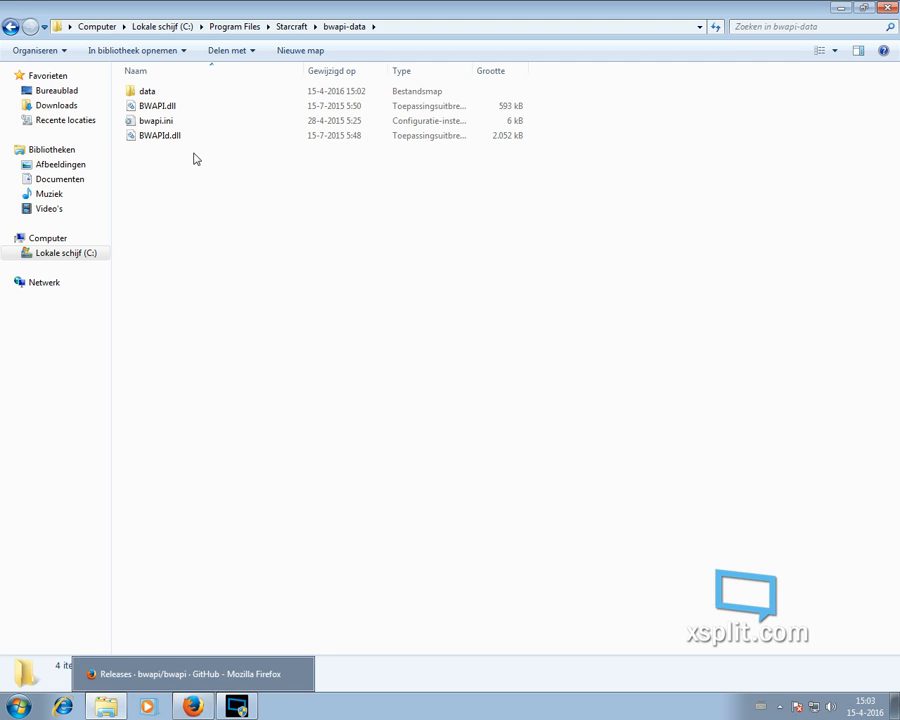
pyautogui.doubleClick(156, 120)
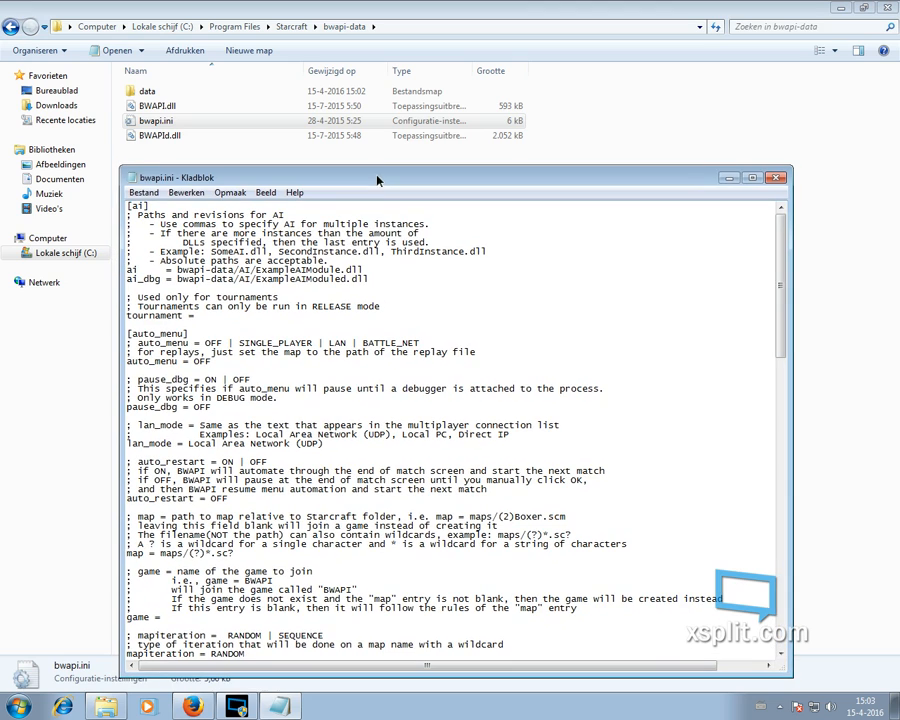
pyautogui.moveTo(372, 296)
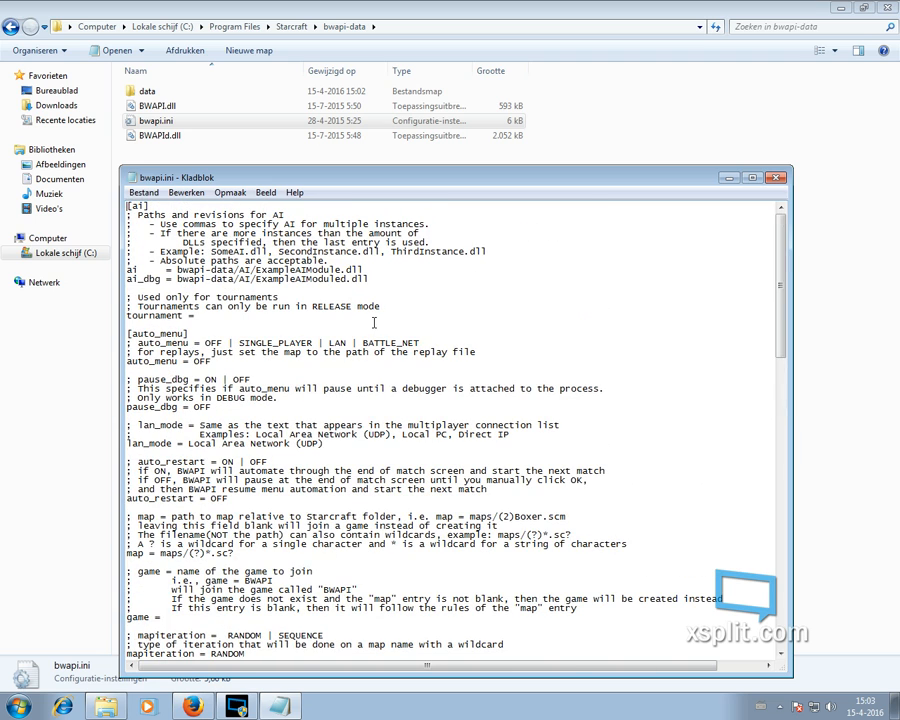
# Review the AI path lines in bwapi.ini without changing them
pyautogui.moveTo(130, 214); pyautogui.dragTo(368, 278)
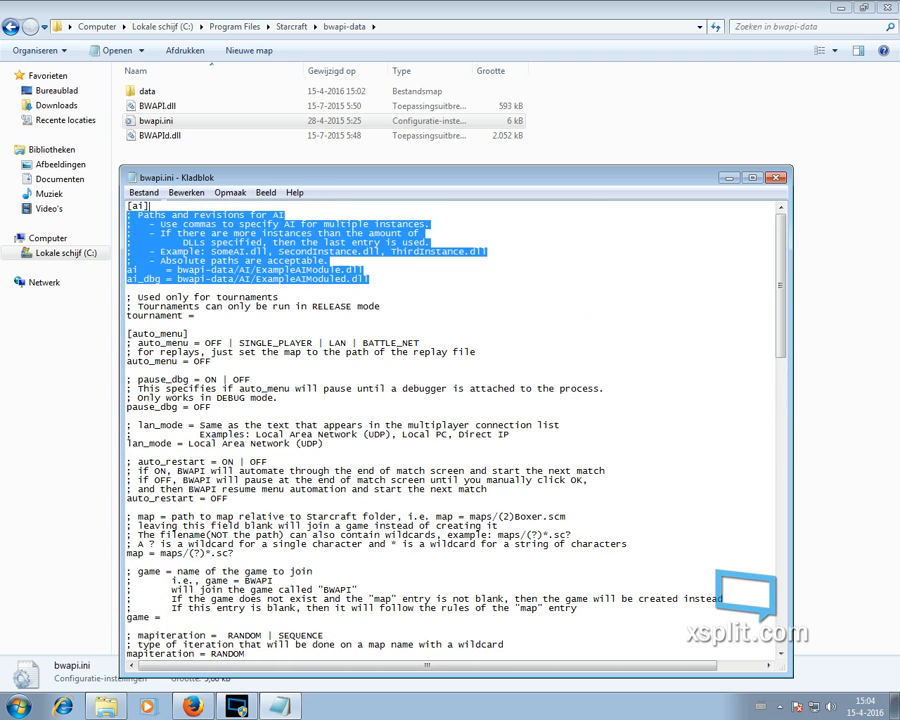
pyautogui.click(412, 276)
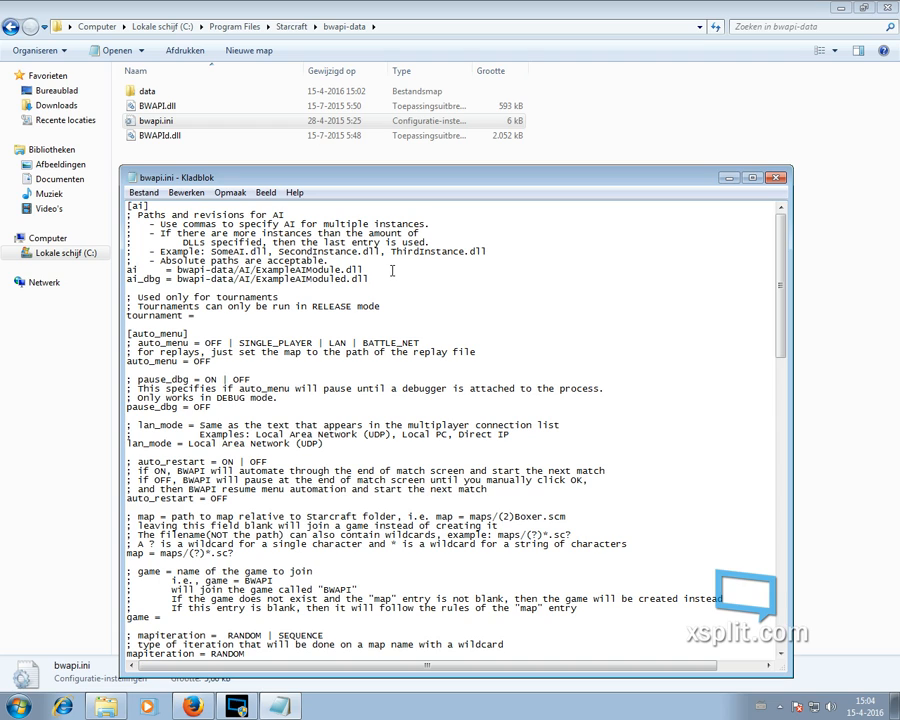
pyautogui.moveTo(240, 270); pyautogui.dragTo(364, 270)
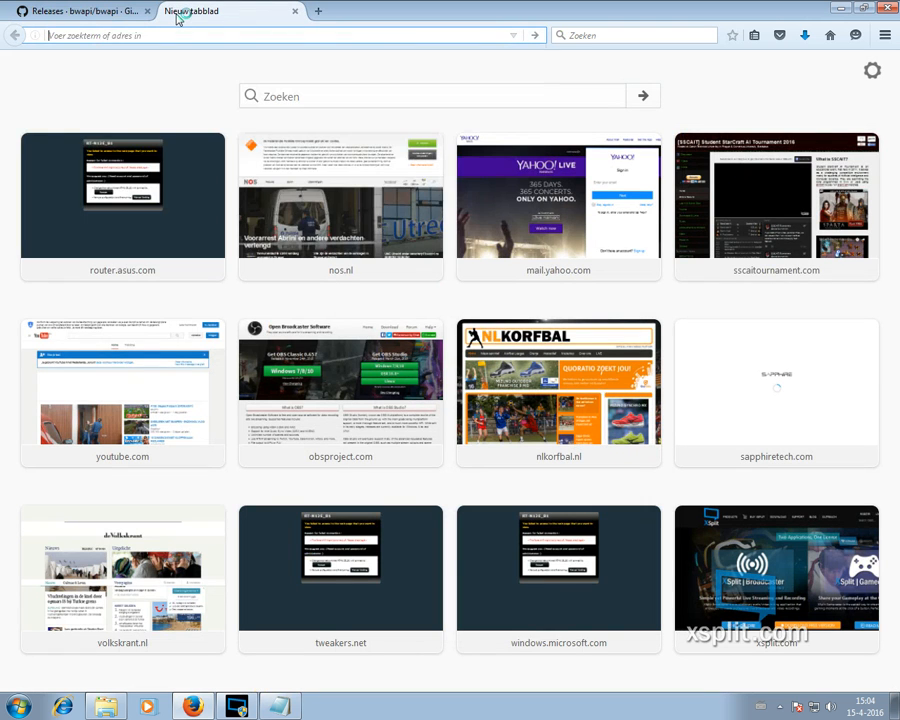
# Download the top bot's binary from SSCAIT Bots & Results, then return to bwapi-data
pyautogui.click(776, 198)
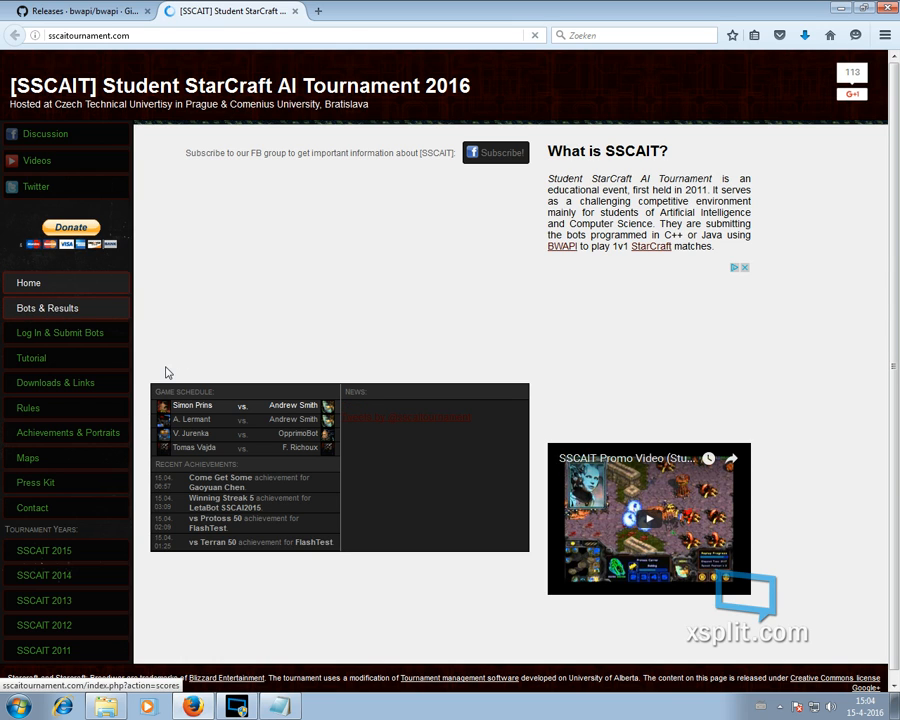
pyautogui.click(48, 308)
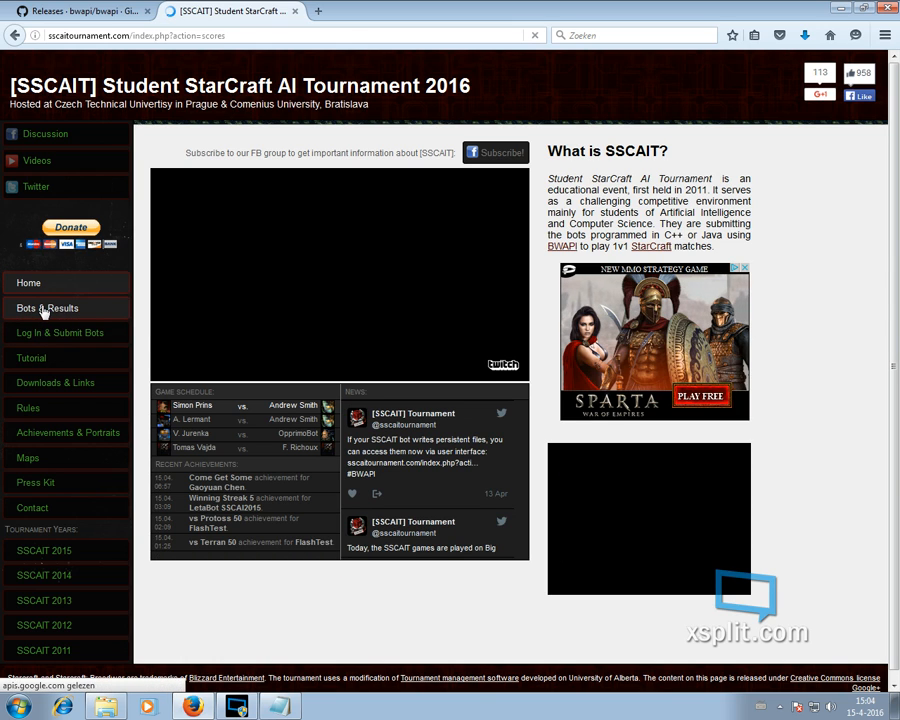
pyautogui.click(48, 308)
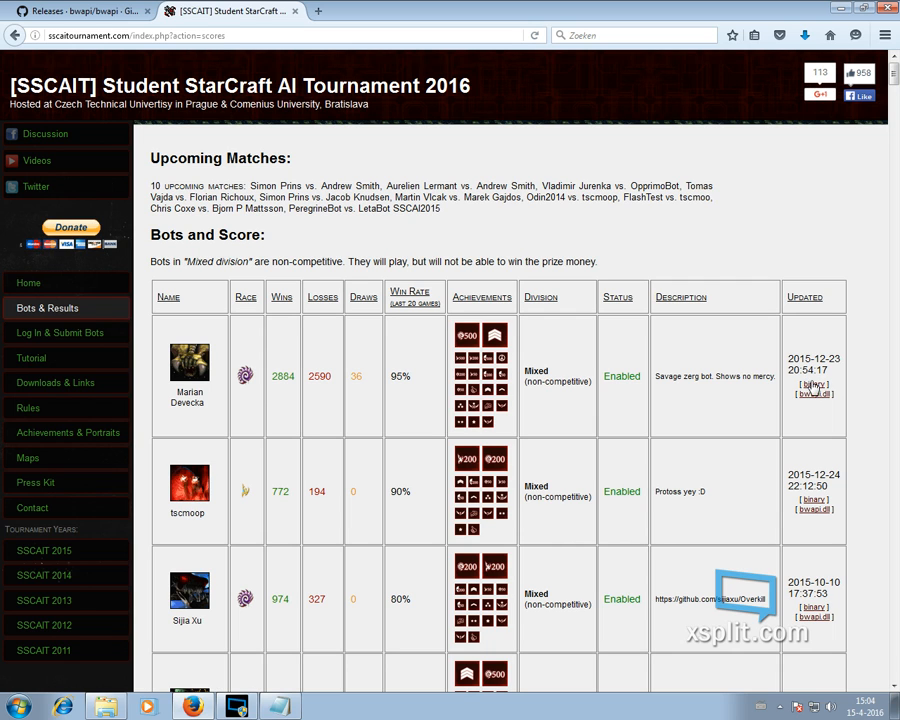
pyautogui.click(814, 392)
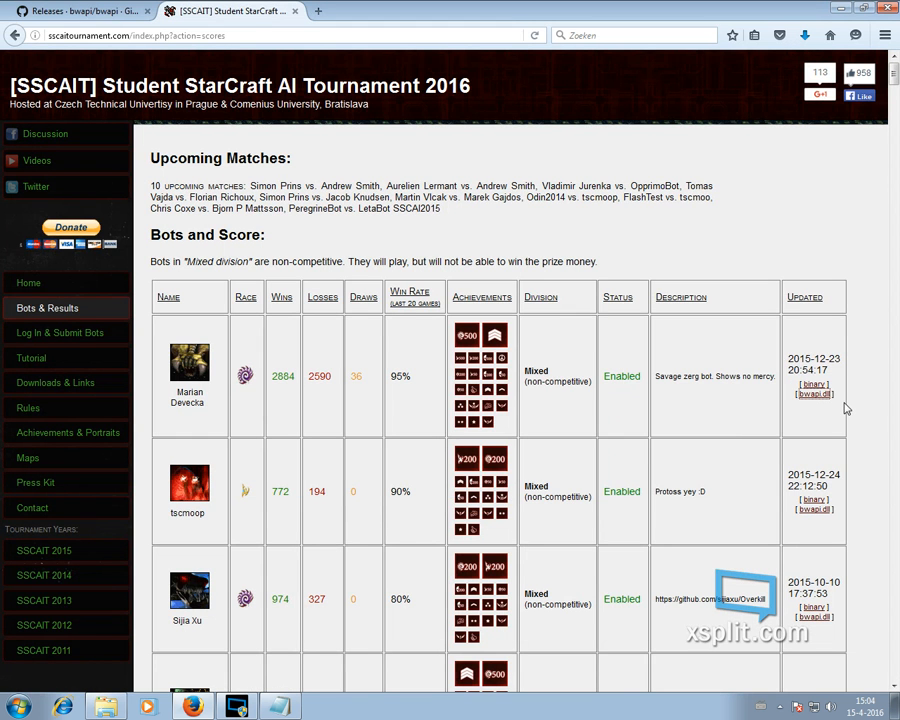
pyautogui.scroll(-3)
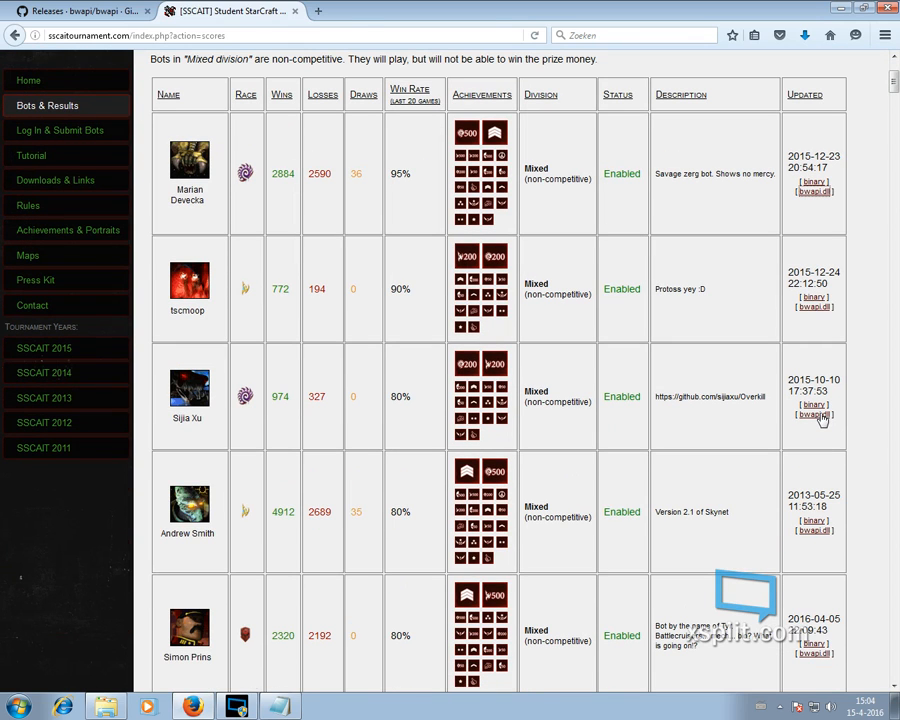
pyautogui.moveTo(812, 308)
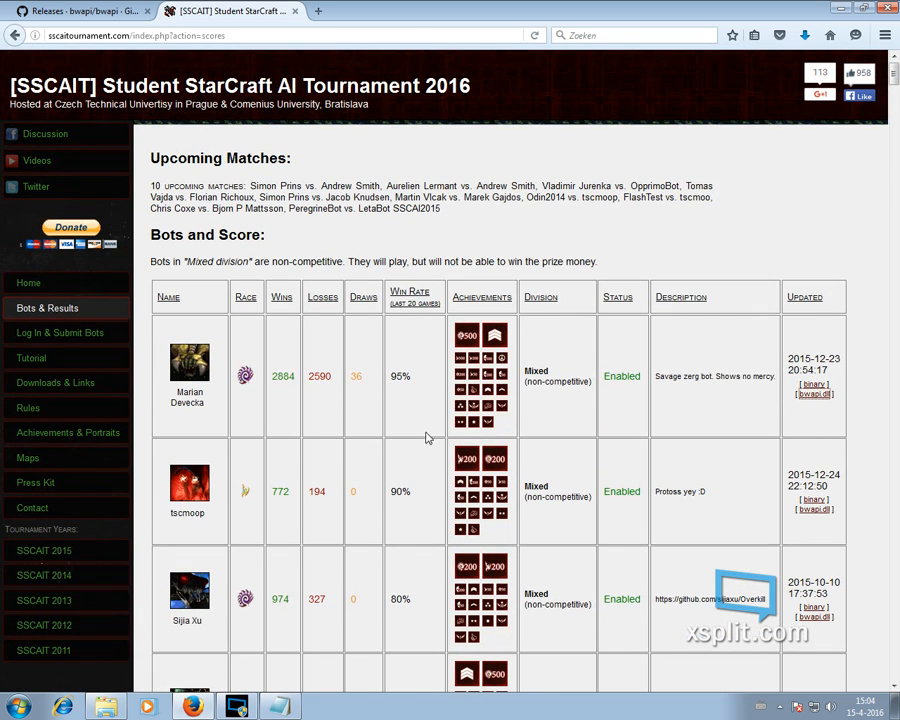
pyautogui.click(104, 708)
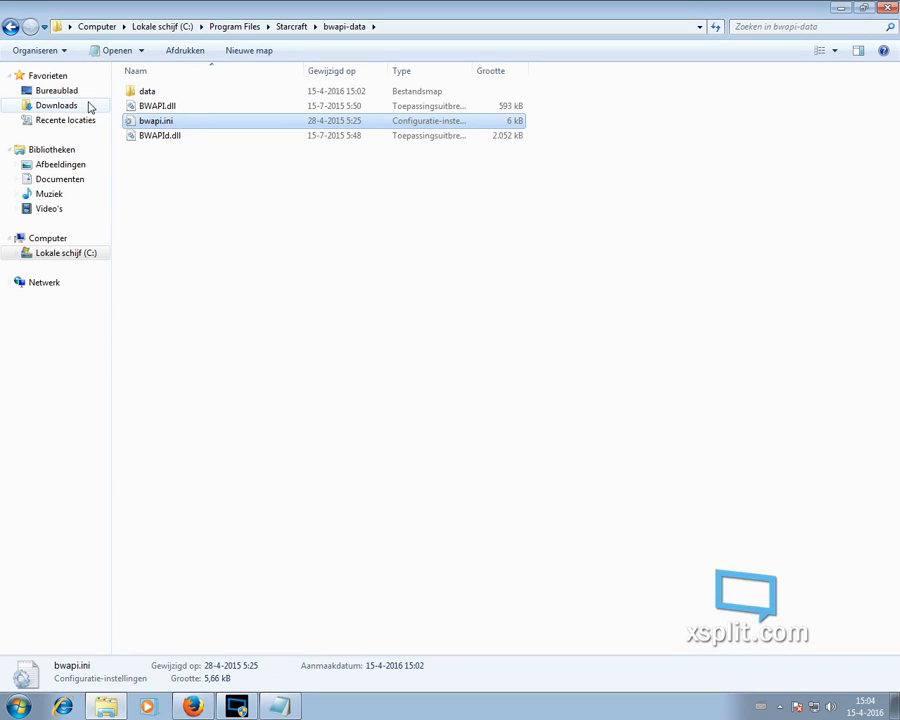
# Copy KillerBot.dll from Downloads into bwapi-data, keeping the existing BWAPI.dll
pyautogui.click(56, 104)
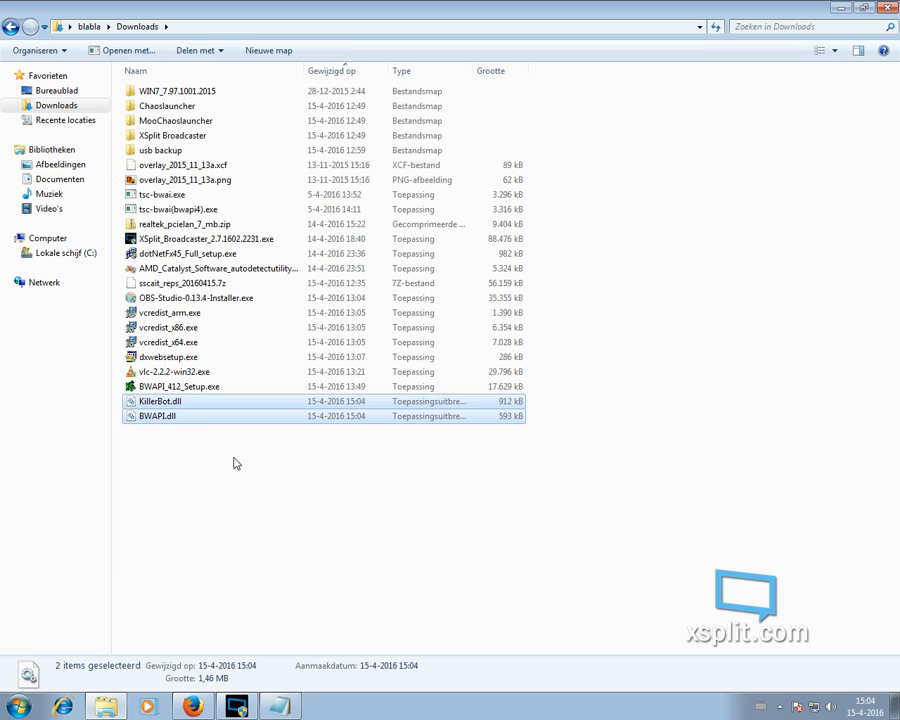
pyautogui.moveTo(250, 416)
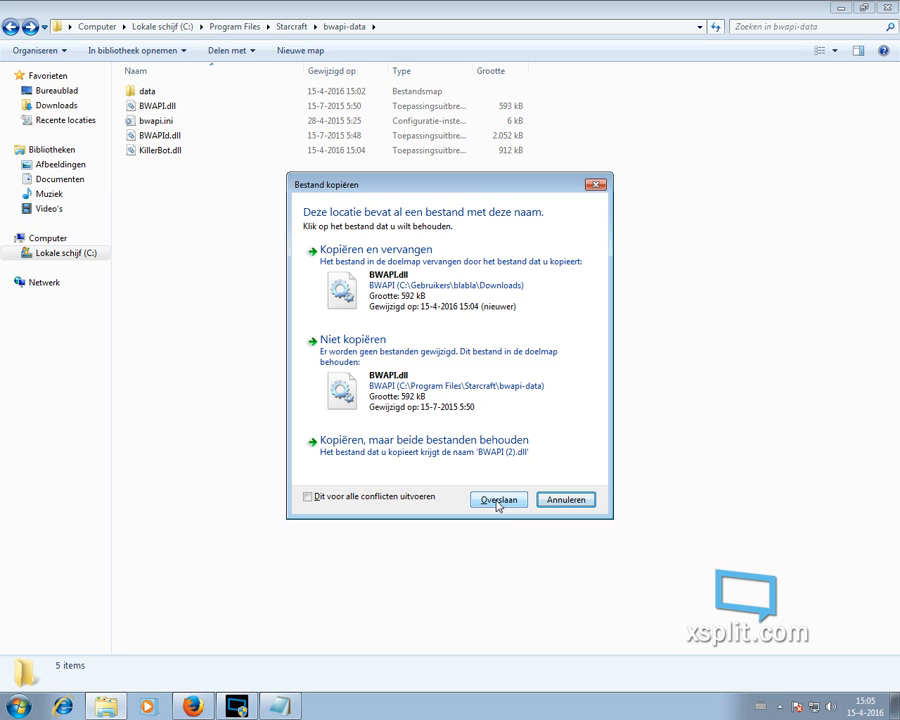
pyautogui.click(498, 500)
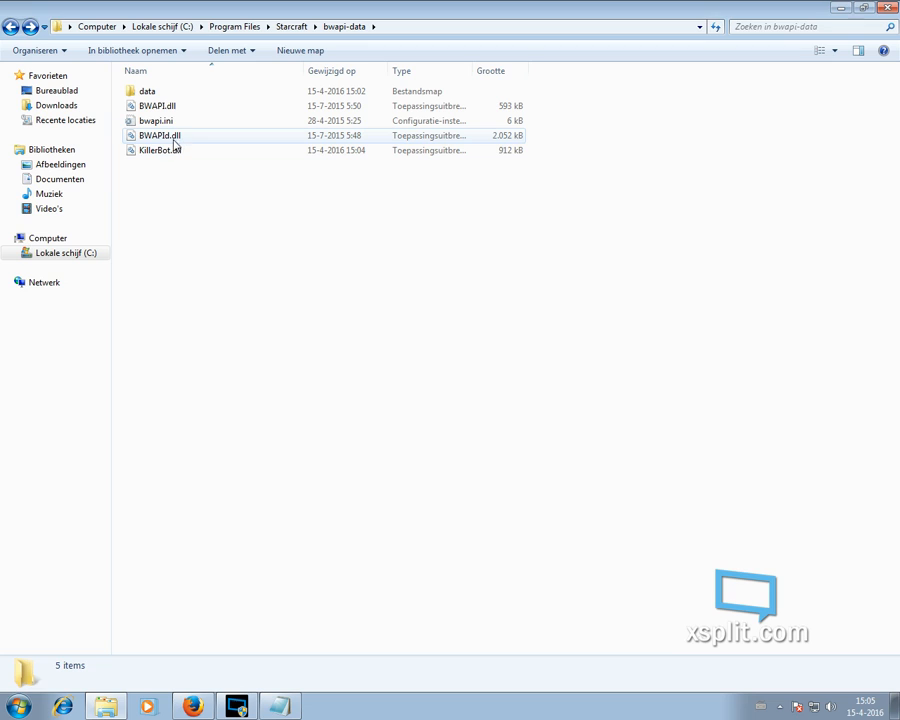
pyautogui.click(156, 104)
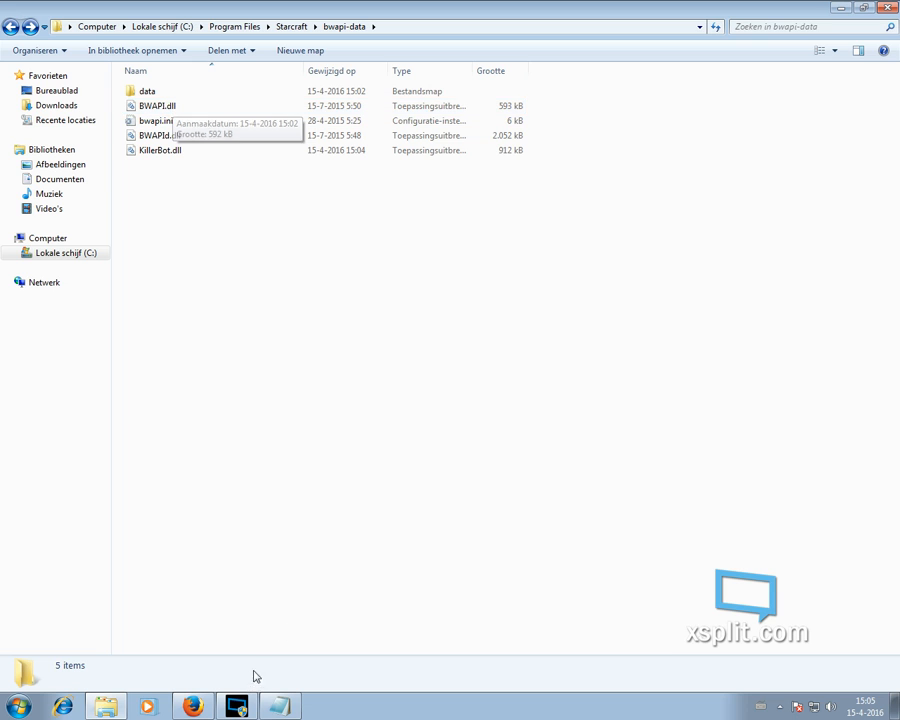
# Point bwapi.ini's ai setting at bwapi-data\KillerBot.dll and save the file
pyautogui.doubleClick(156, 120)
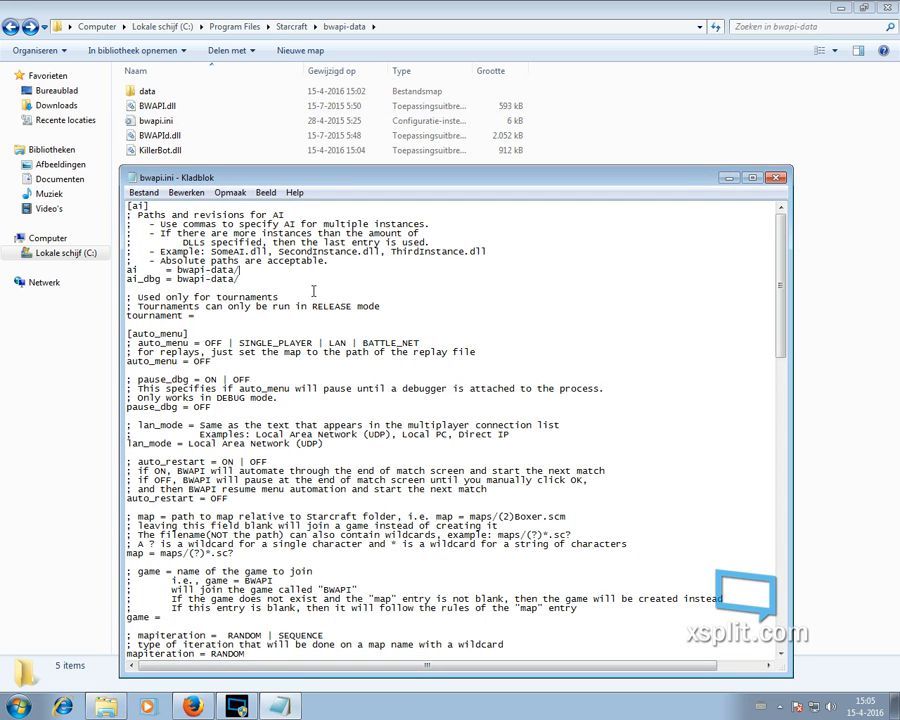
pyautogui.write('killerBot.dll')
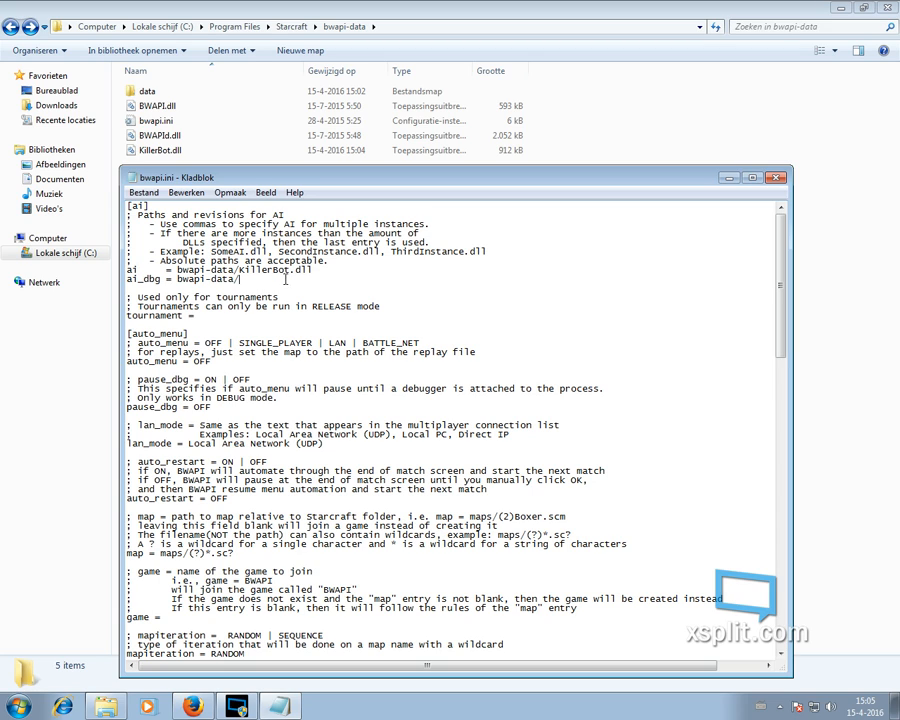
pyautogui.click(144, 192)
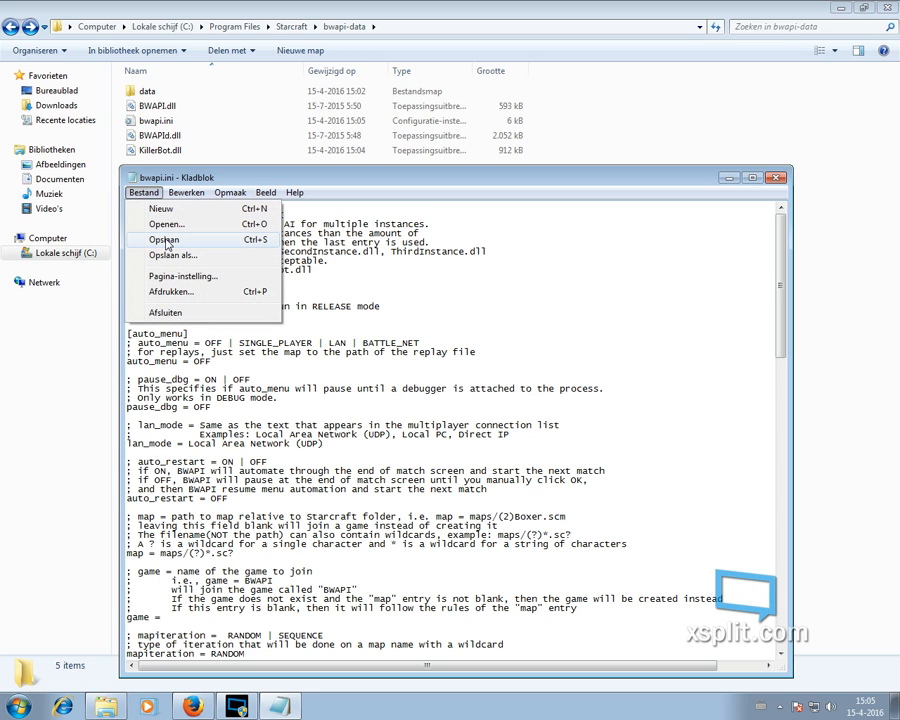
pyautogui.click(144, 192)
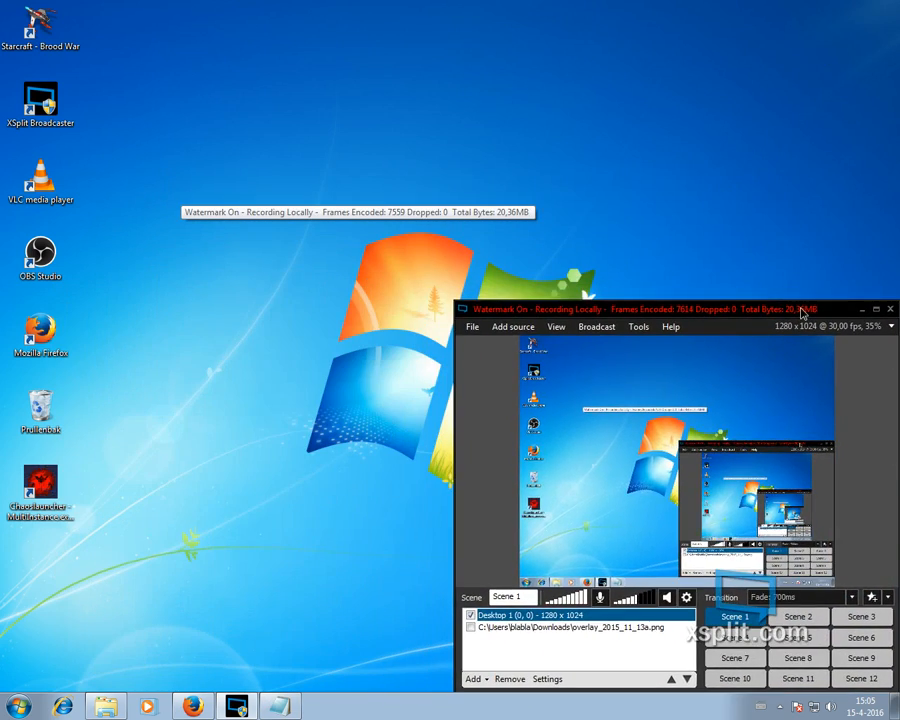
# Review the APMAlert plugin's details and settings in Chaoslauncher's plugin list
pyautogui.rightClick(40, 490)
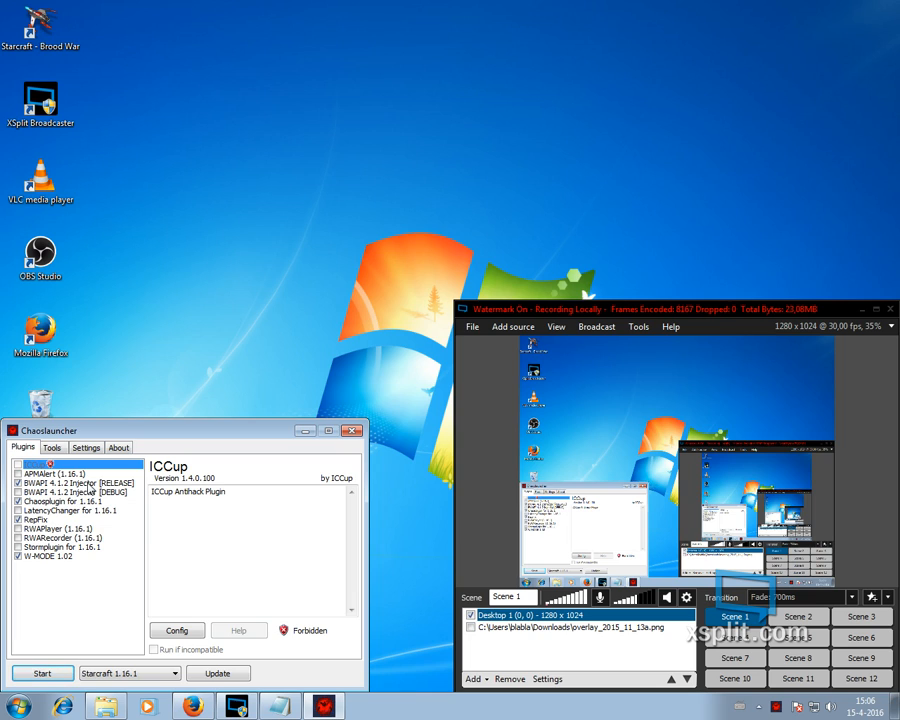
pyautogui.click(50, 472)
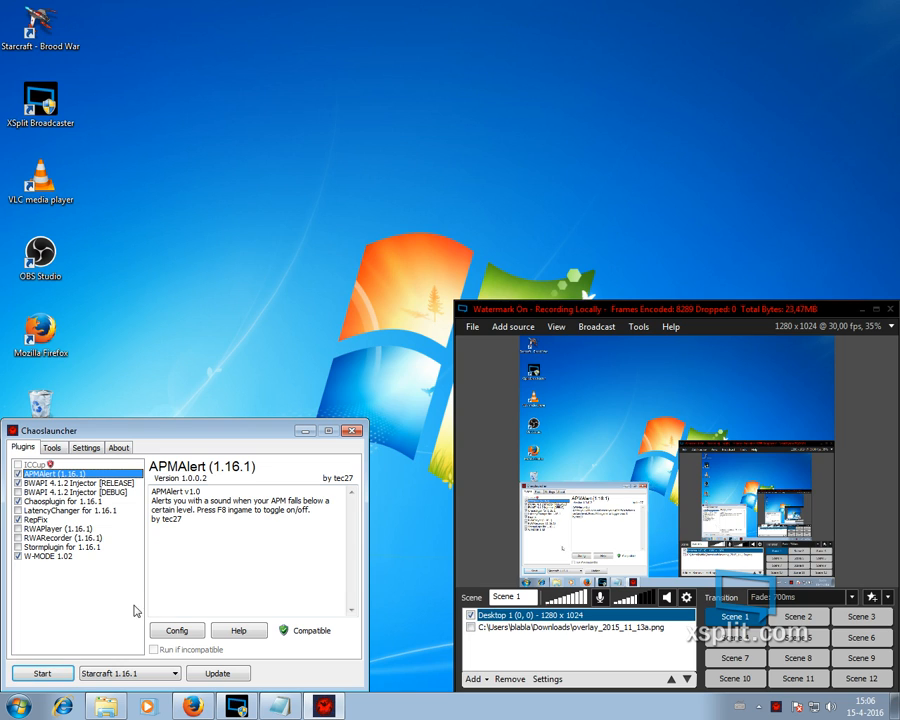
pyautogui.click(176, 630)
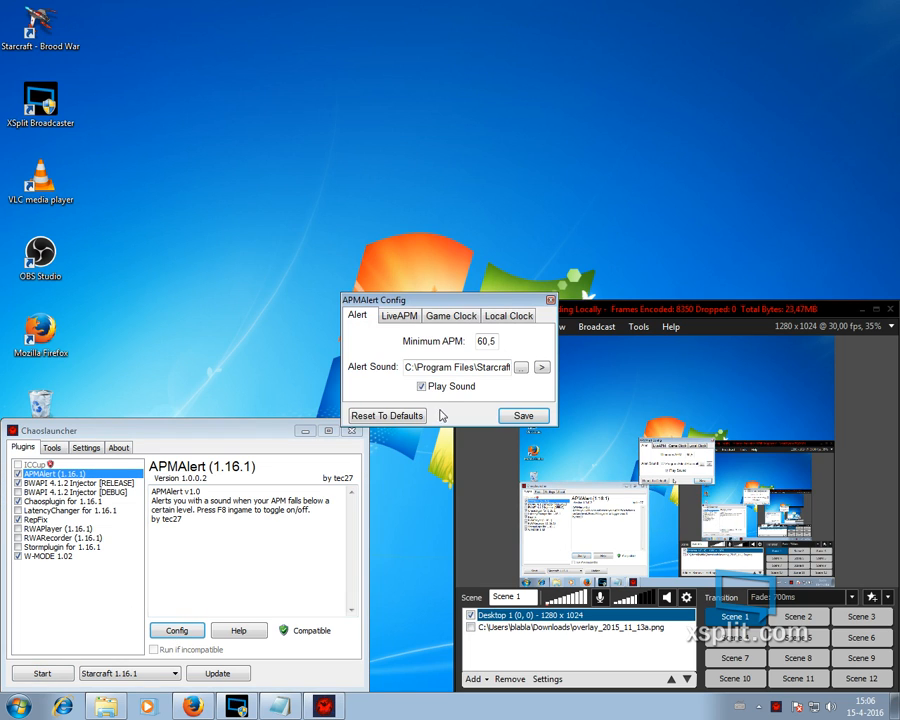
pyautogui.click(524, 414)
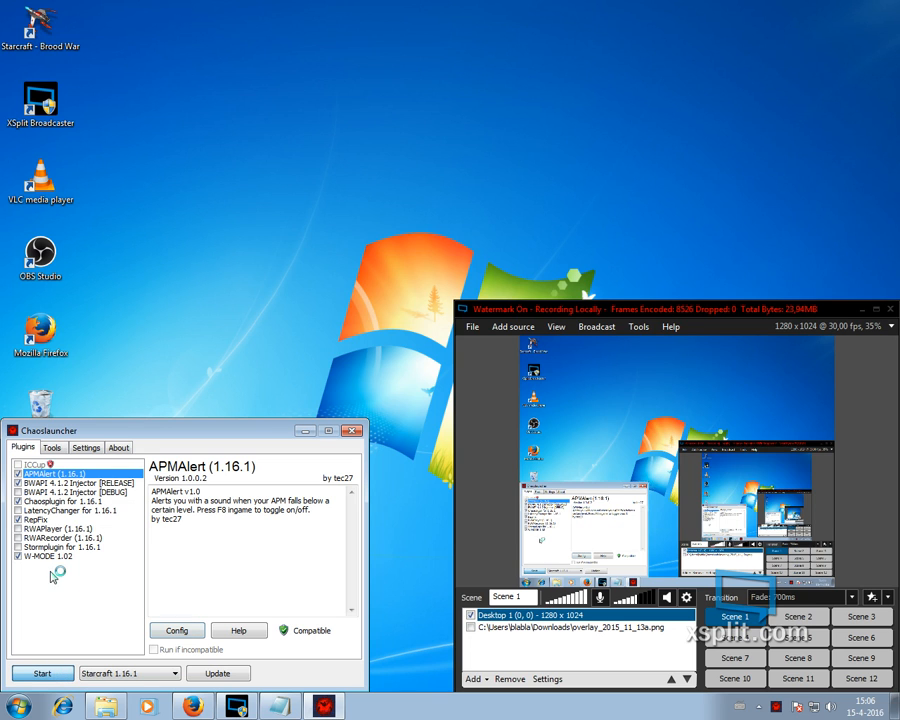
# Start StarCraft: Brood War with the chosen plugins
pyautogui.click(42, 672)
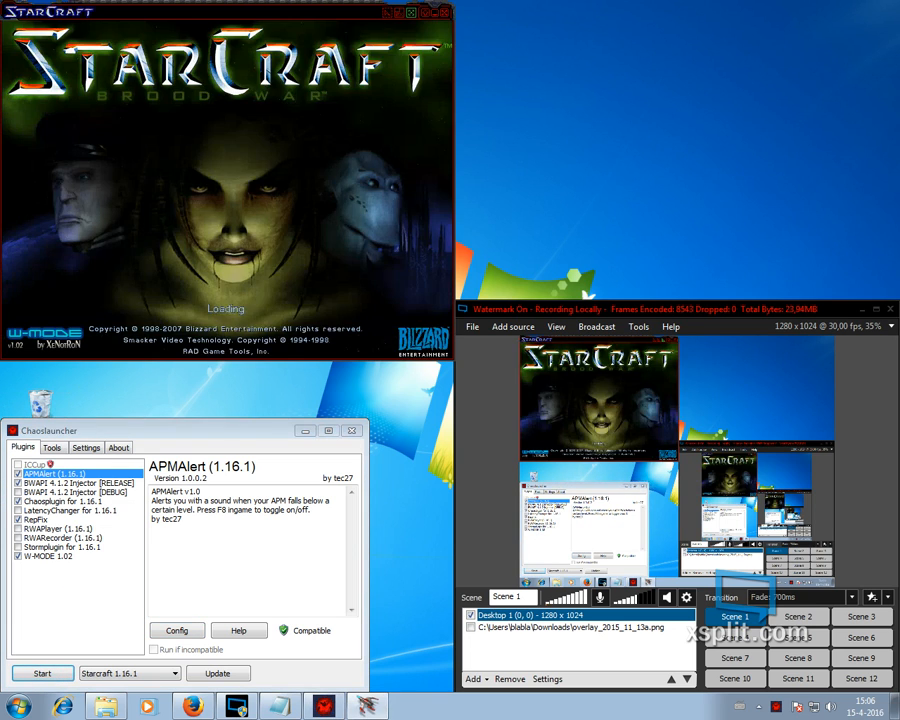
# Reach Multiplayer connection choices in the first instance and launch a second StarCraft instance
pyautogui.click(42, 672)
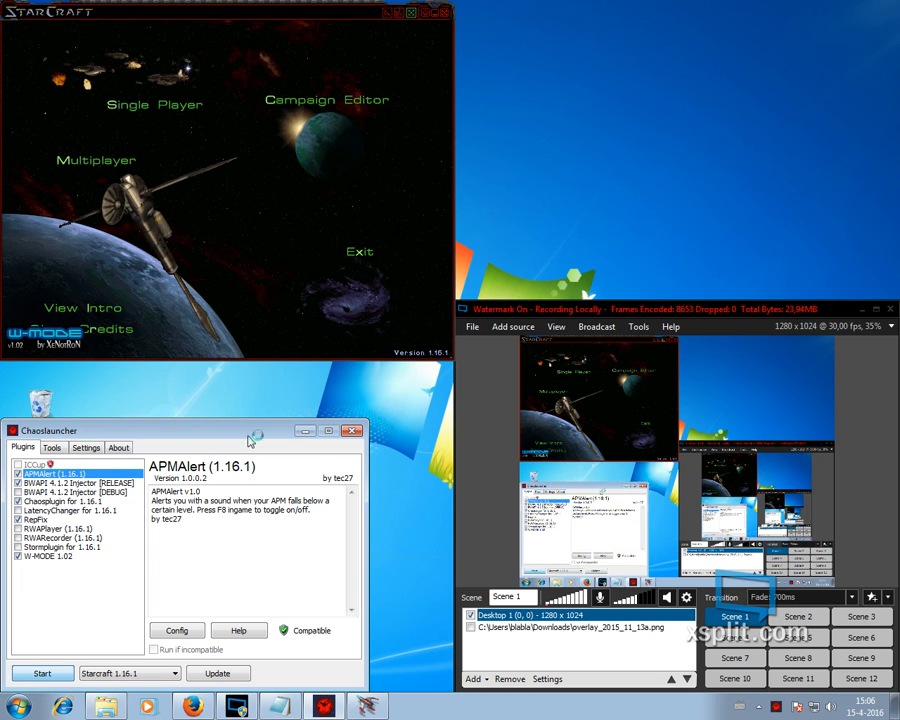
pyautogui.click(40, 672)
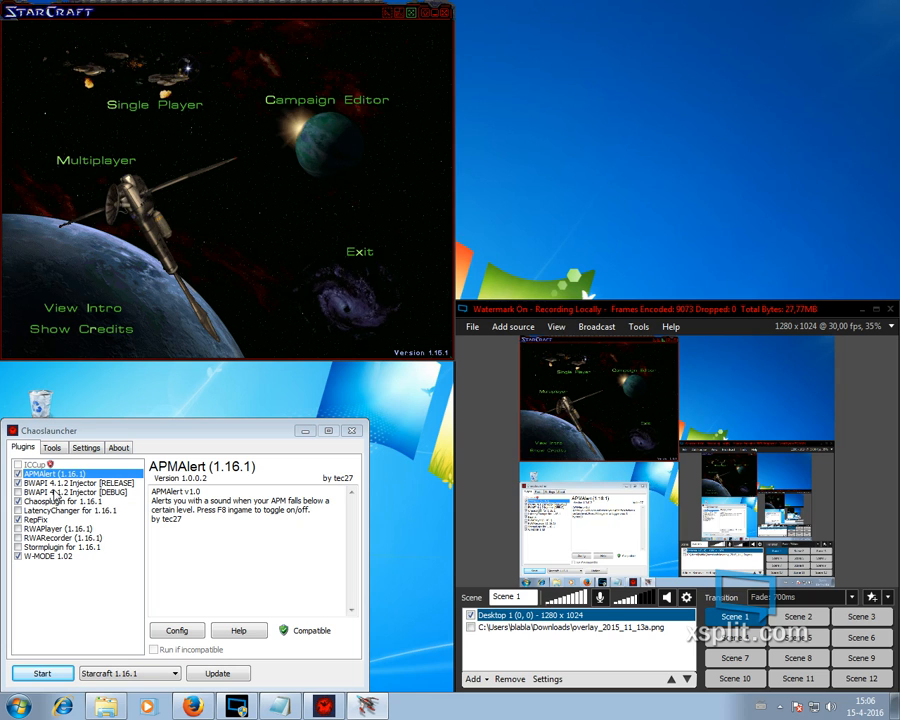
pyautogui.click(76, 482)
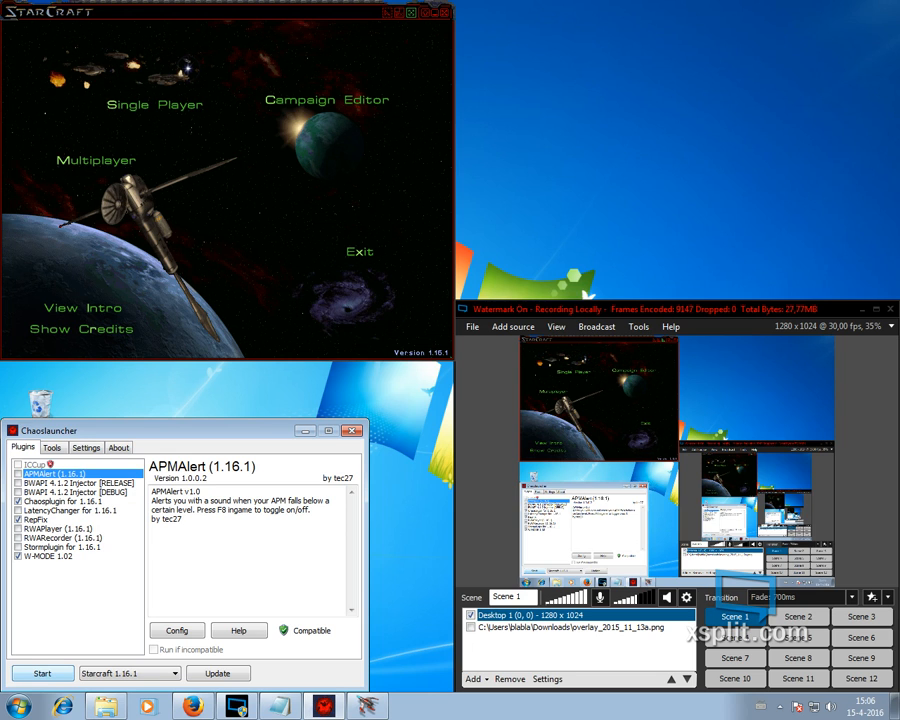
pyautogui.click(40, 672)
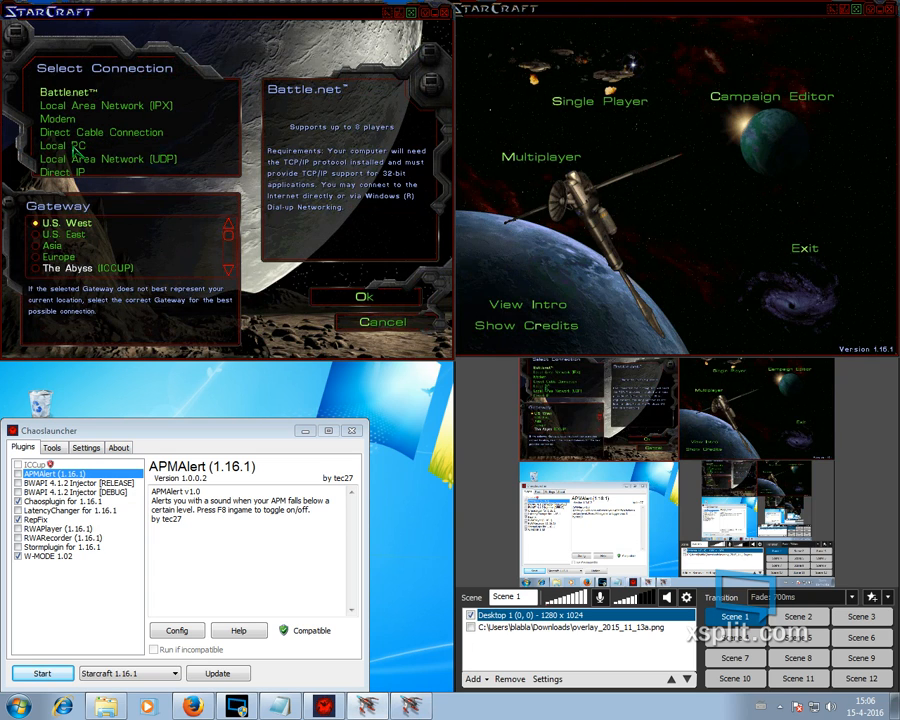
# Choose Local PC connection and set the player's race for the Lost Temple melee
pyautogui.click(62, 144)
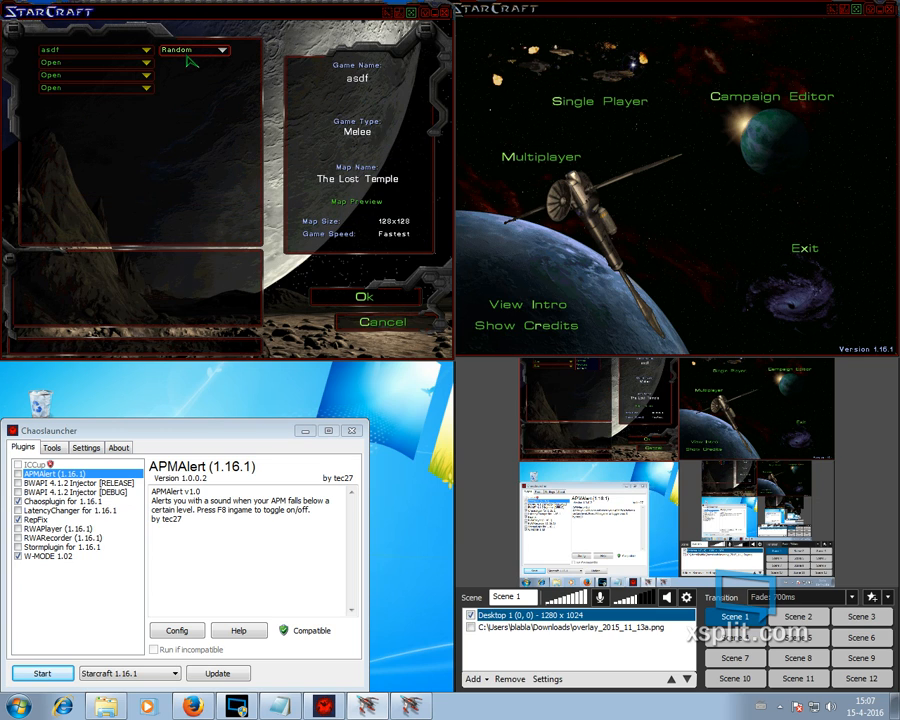
pyautogui.click(192, 50)
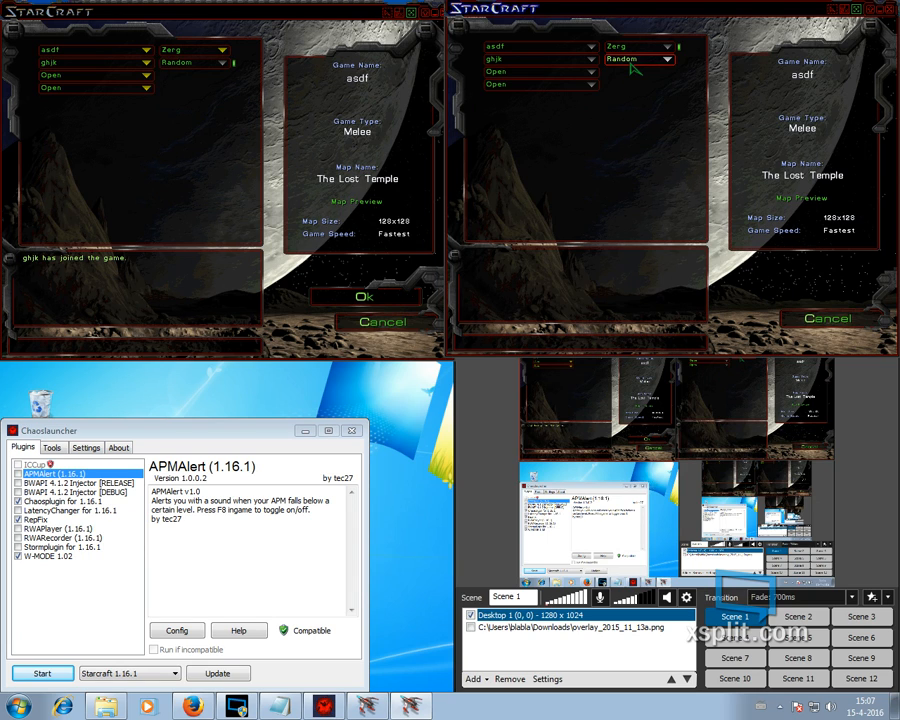
pyautogui.click(636, 60)
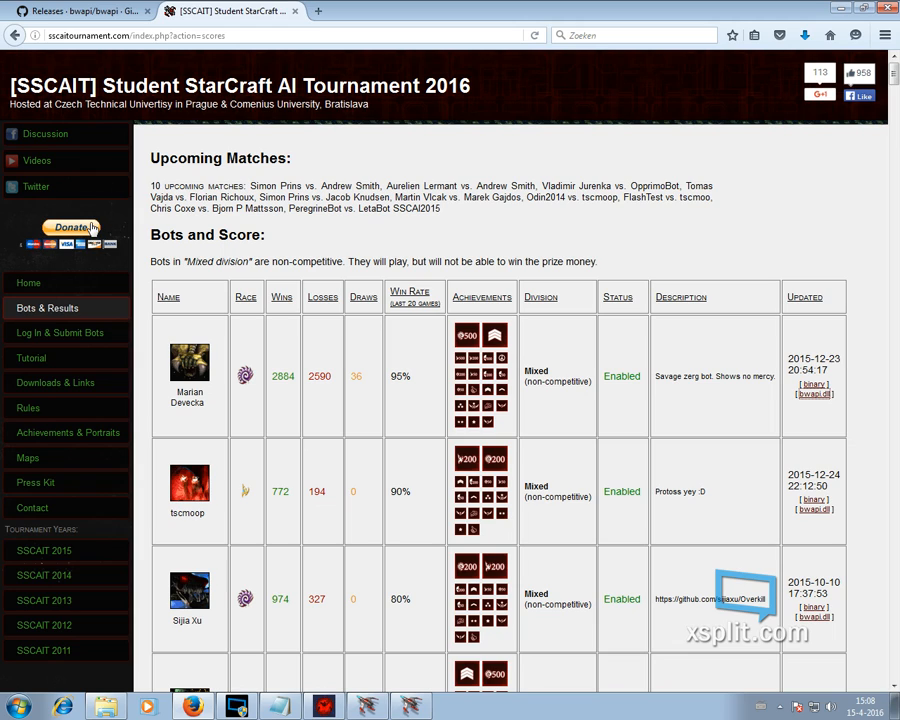
pyautogui.moveTo(92, 228)
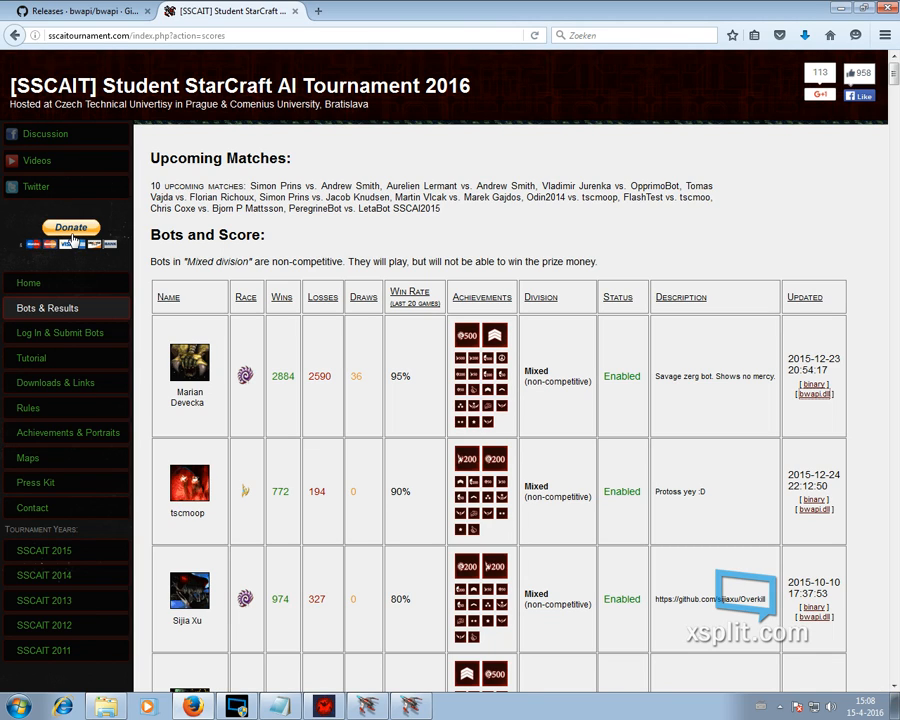
# Visit SSCAIT's Twitter and Donate links, return Home, then show the BWAPI releases page
pyautogui.click(36, 186)
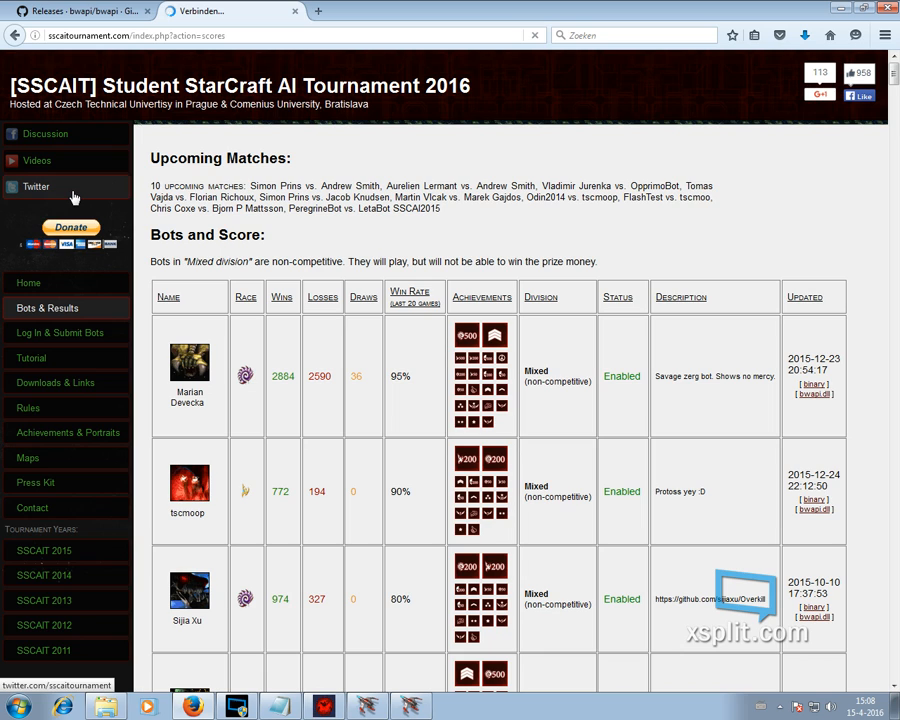
pyautogui.click(70, 228)
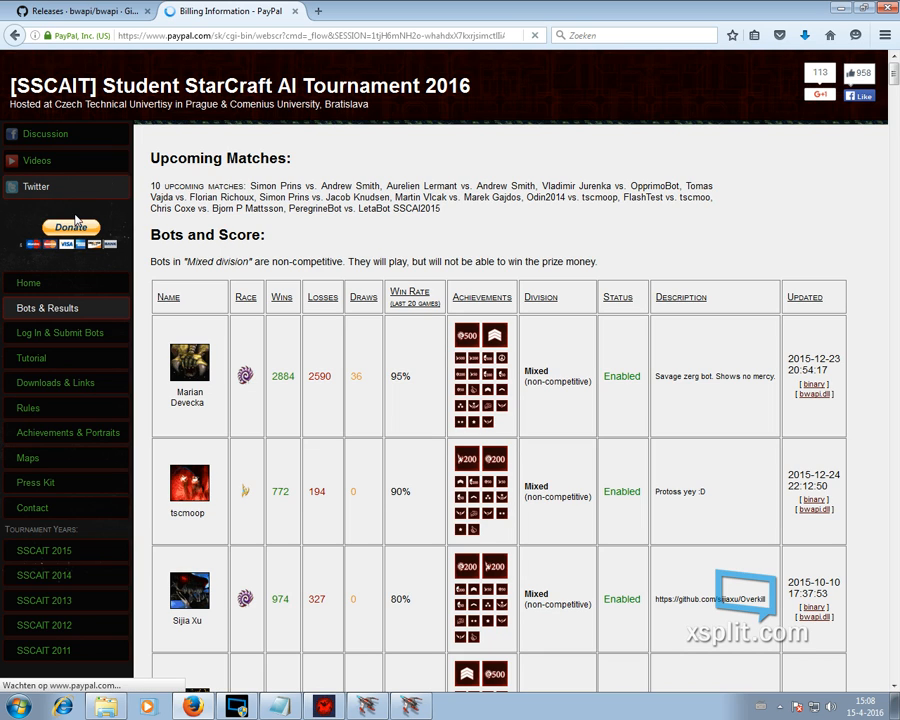
pyautogui.click(72, 228)
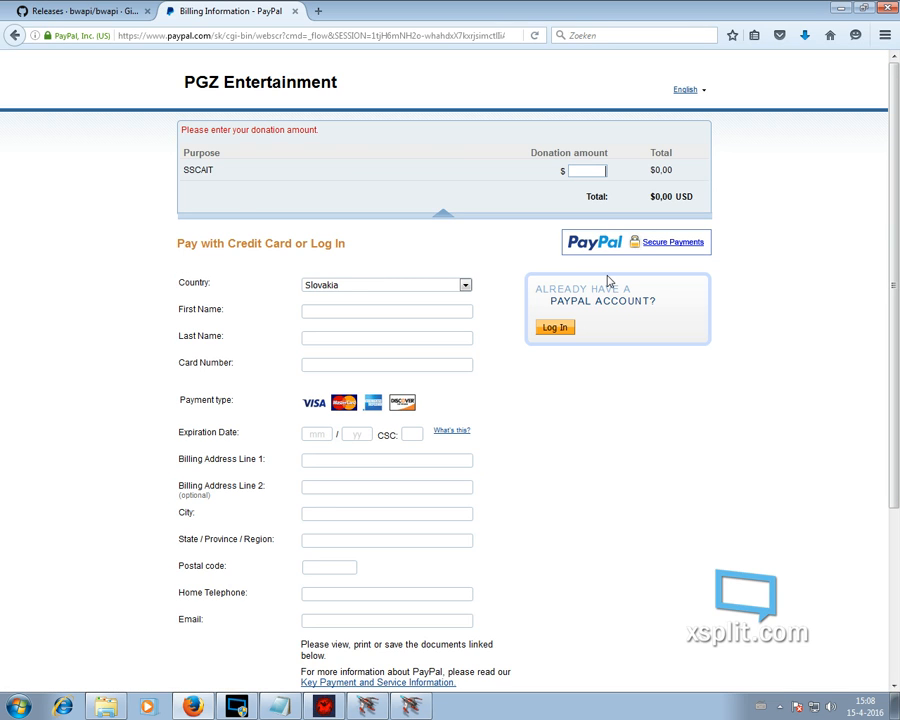
pyautogui.moveTo(420, 262)
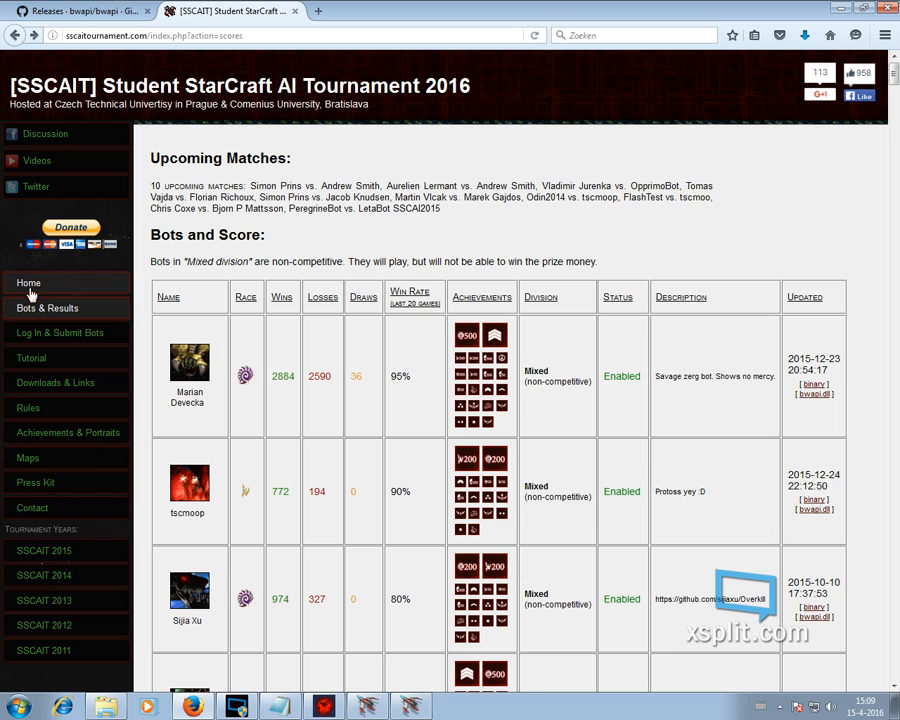
pyautogui.click(28, 284)
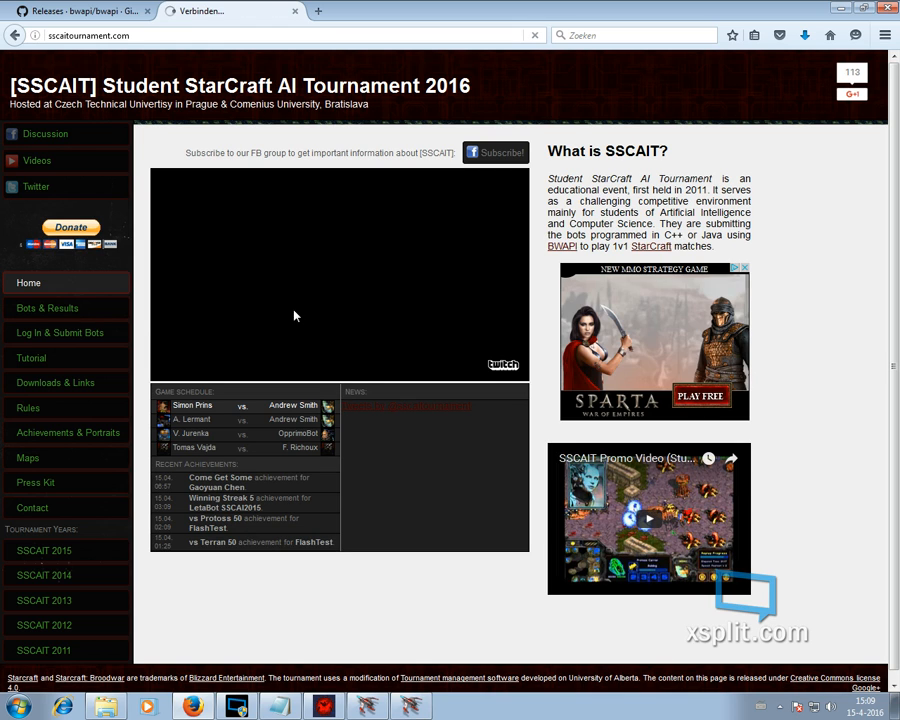
pyautogui.click(76, 12)
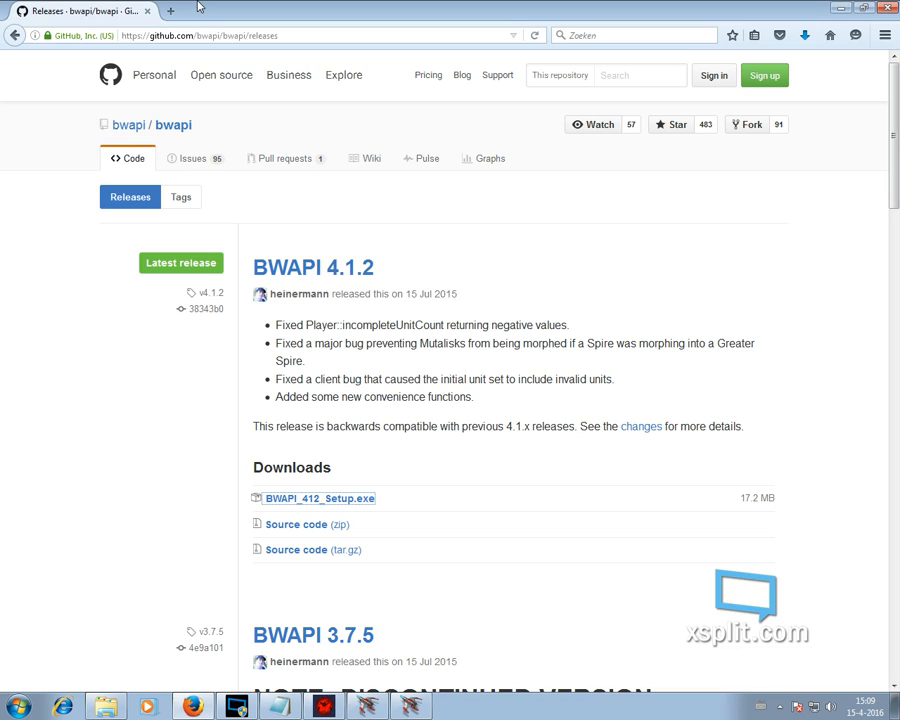